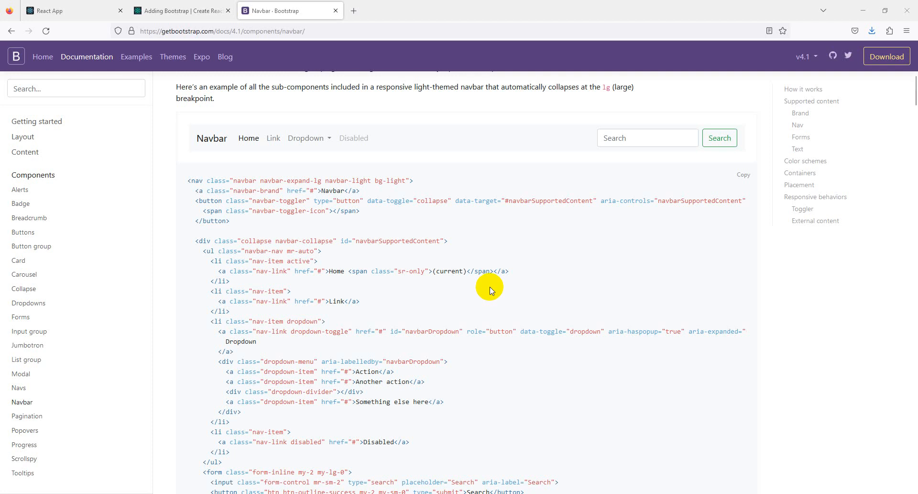
mouse_move(498, 285)
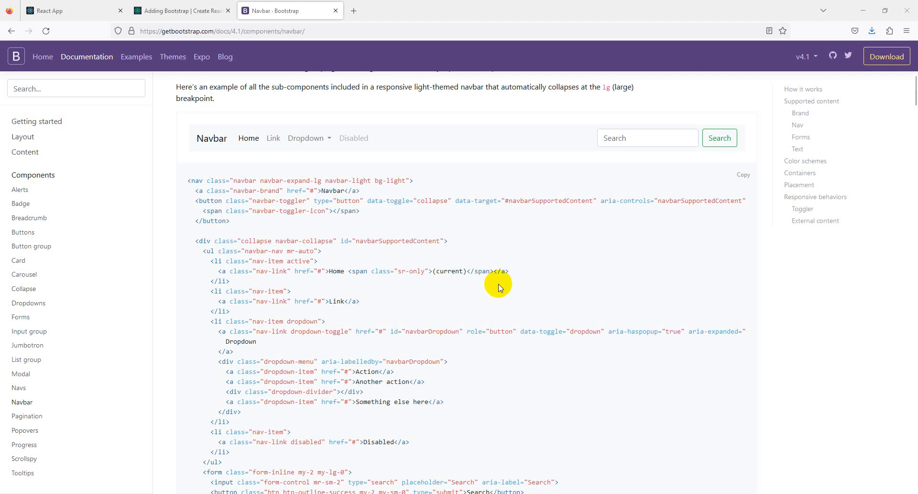
mouse_move(501, 293)
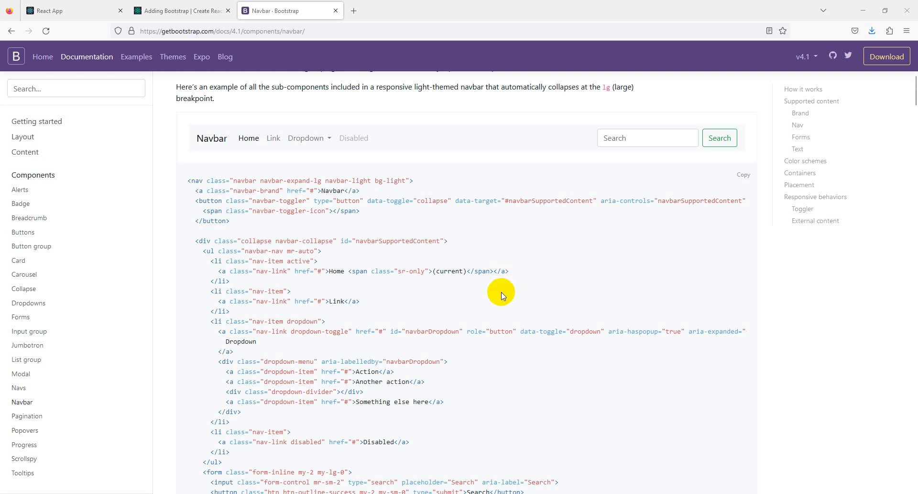
Step: View the running React app at localhost:3000, then bring up the Adding Bootstrap guide
scroll(up, 3)
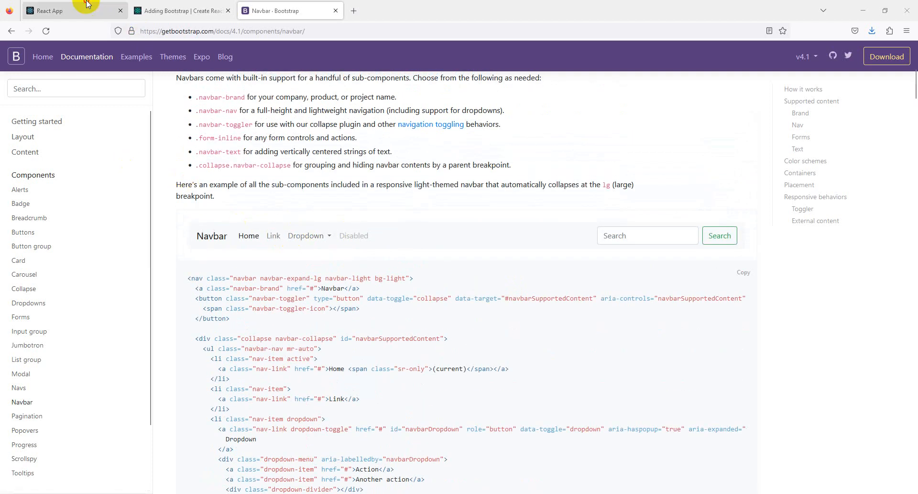
click(70, 10)
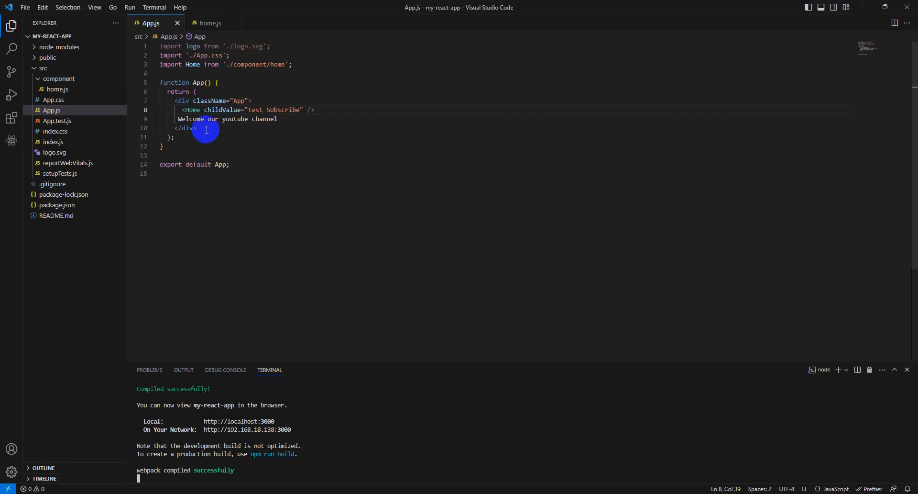
mouse_move(202, 121)
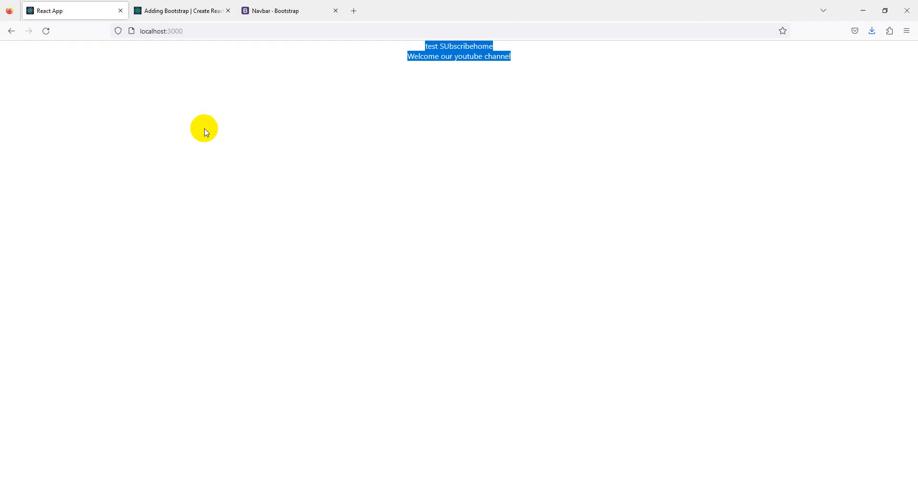
mouse_move(292, 171)
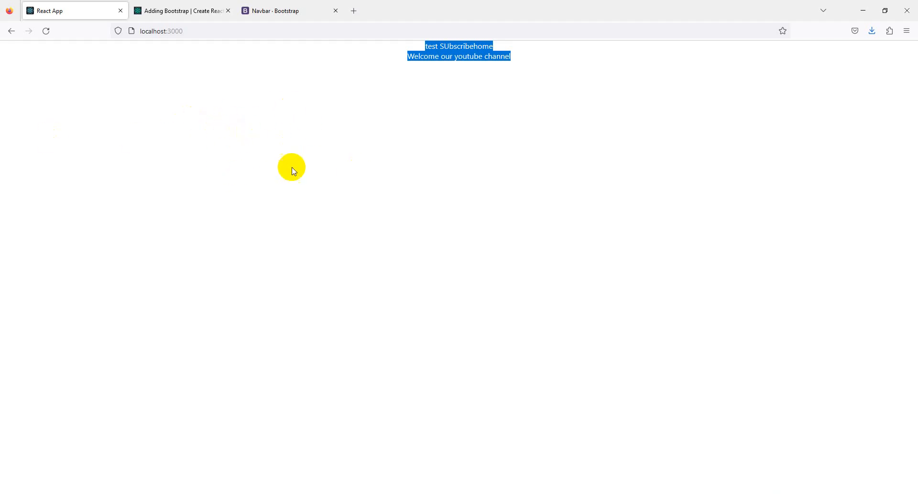
click(182, 11)
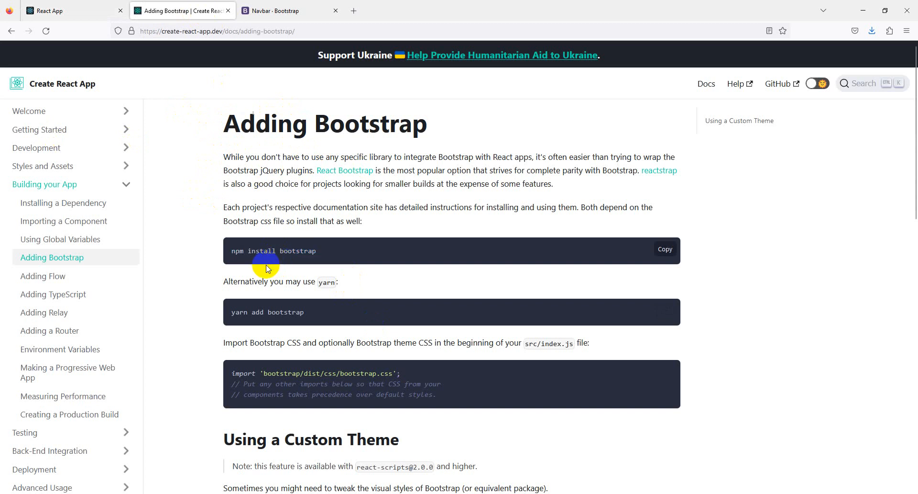
mouse_move(264, 249)
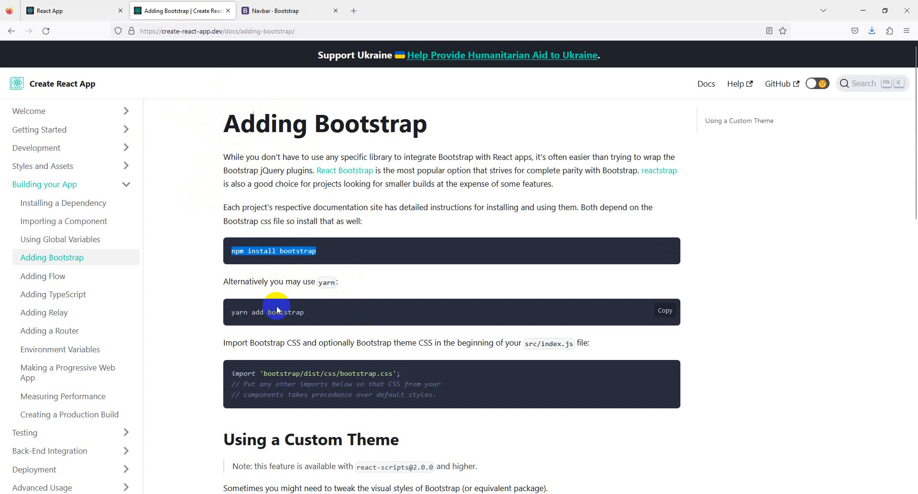
Step: Select the 'npm install bootstrap' command in the Adding Bootstrap guide
double_click(239, 311)
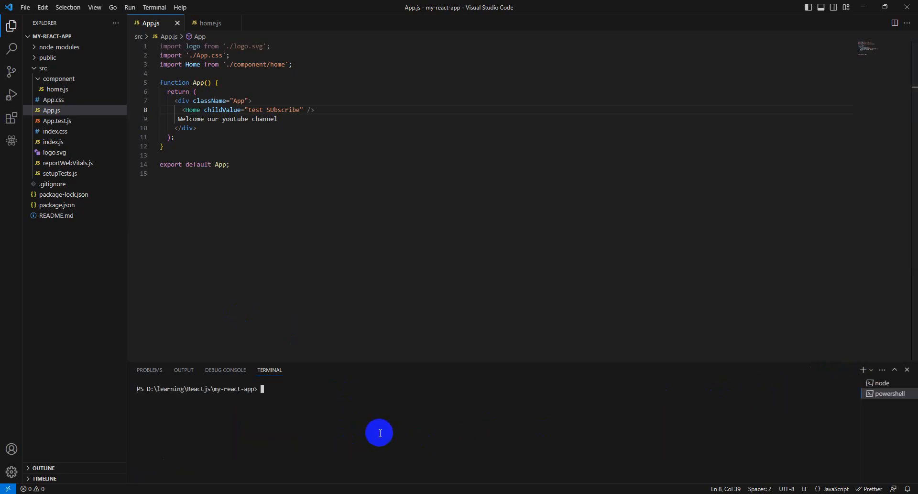
Step: Run npm install bootstrap in the my-react-app terminal
text(npm install bootstrap)
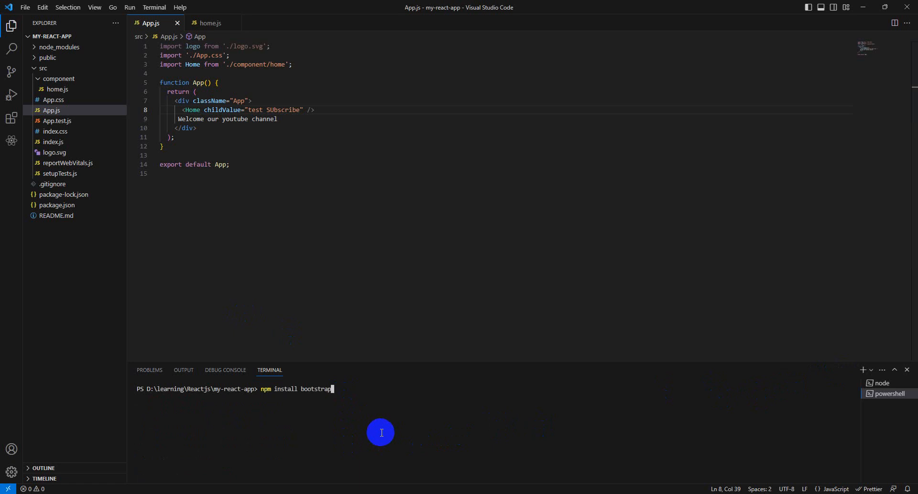
key(Return)
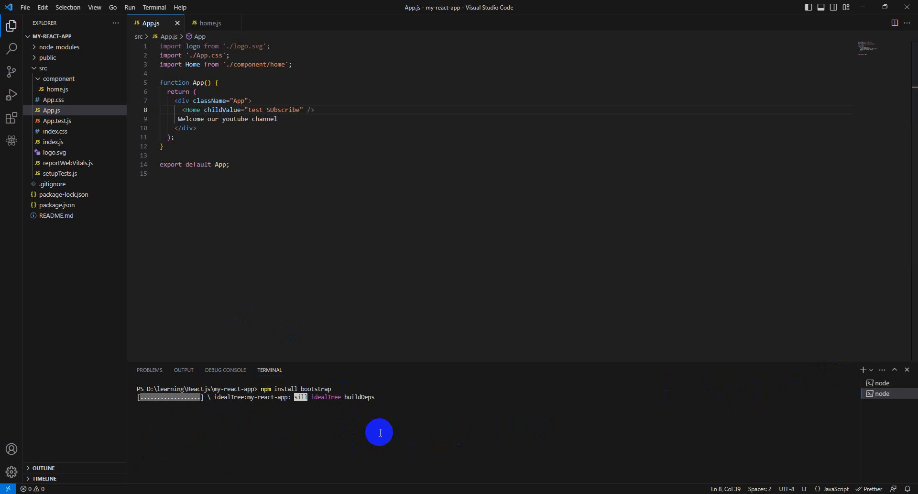
mouse_move(352, 420)
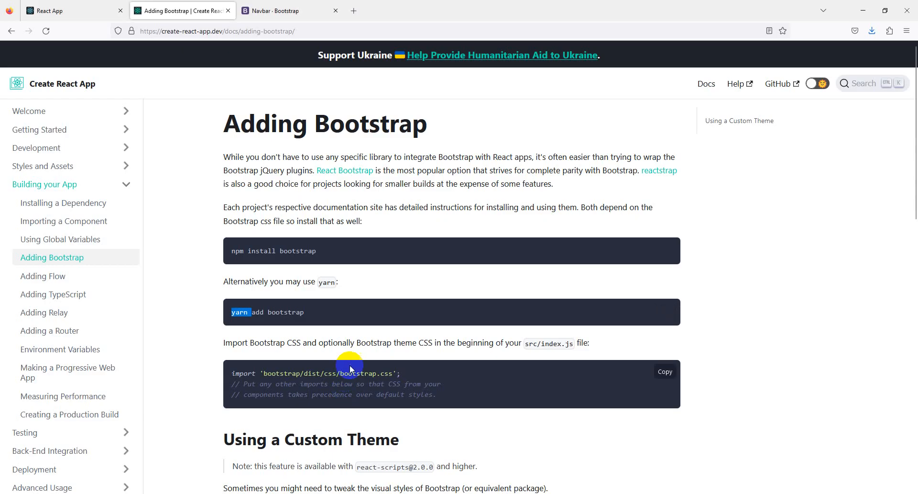
Step: Select the import 'bootstrap/dist/css/bootstrap.css' line further down the guide
scroll(down, 3)
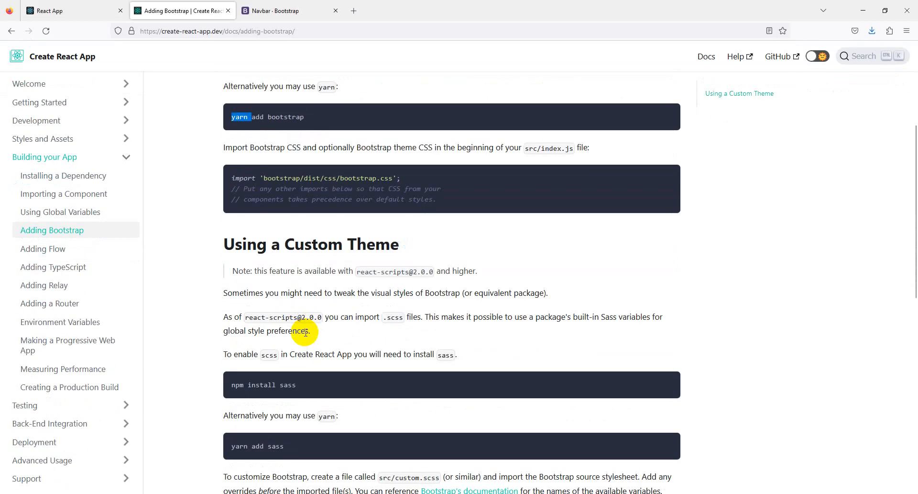
mouse_move(305, 329)
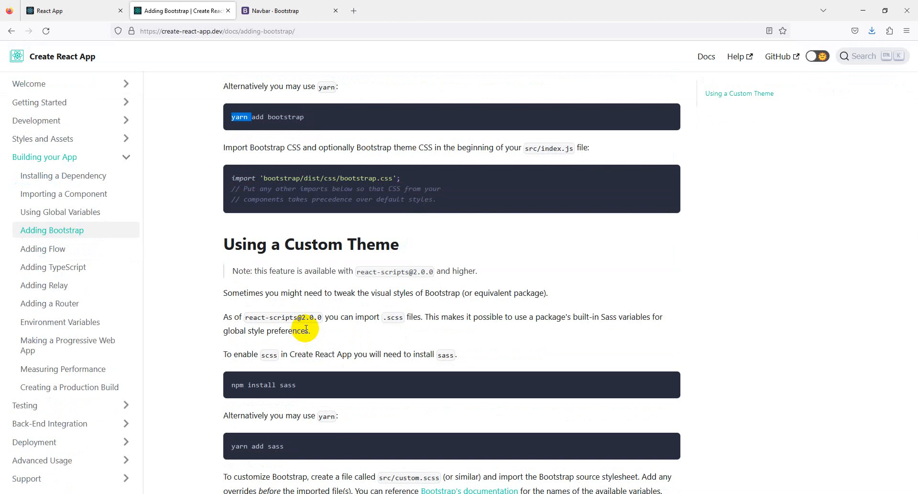
mouse_move(301, 178)
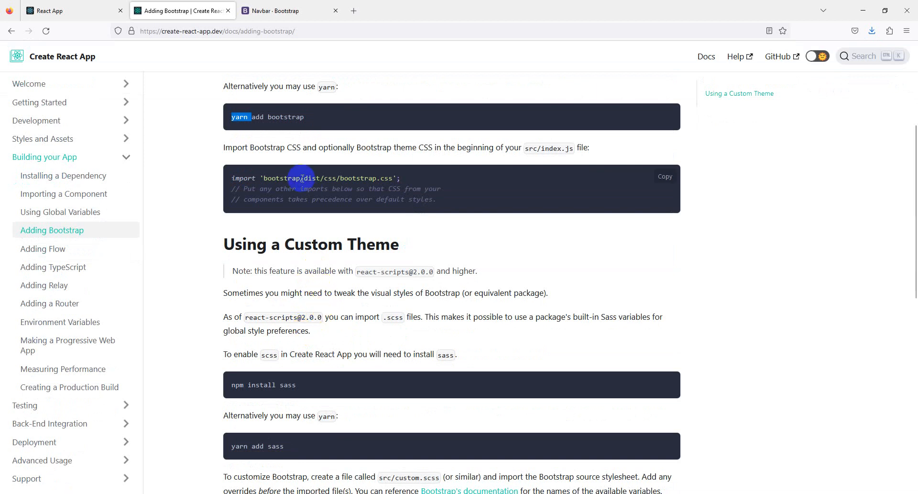
mouse_move(325, 178)
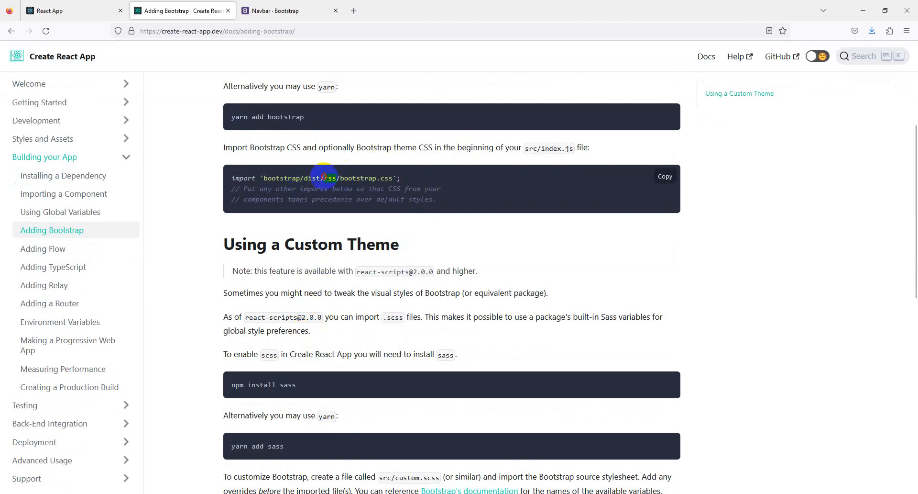
triple_click(322, 177)
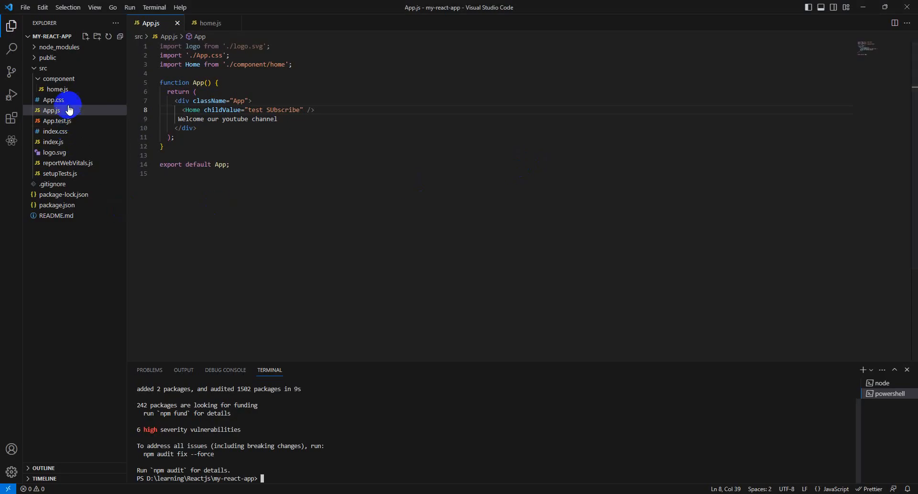
Step: Add import 'bootstrap/dist/css/bootstrap.css' to index.js, then check the app and navbar docs
click(53, 141)
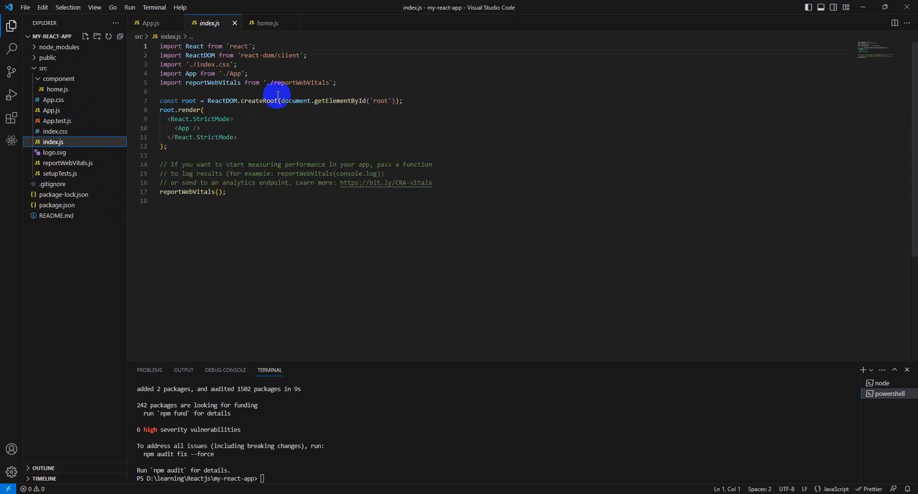
text(import 'bootstrap/dist/css/bootstrap.css';)
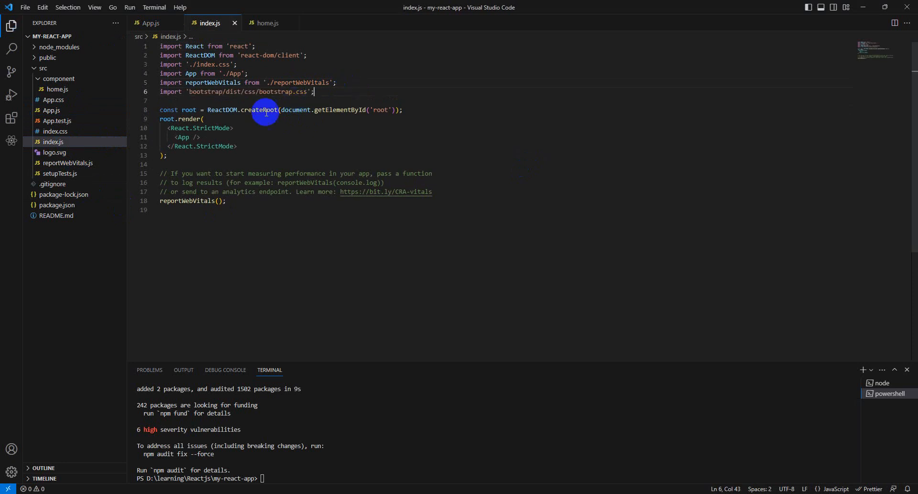
mouse_move(321, 130)
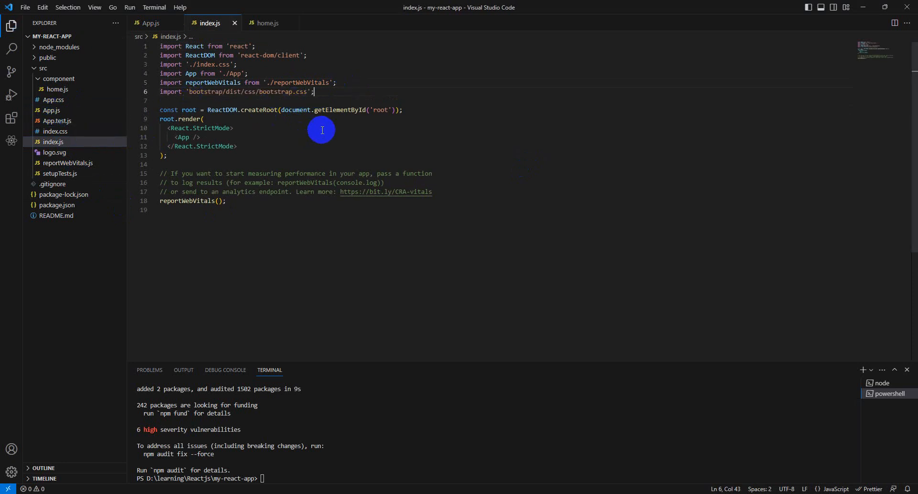
click(70, 10)
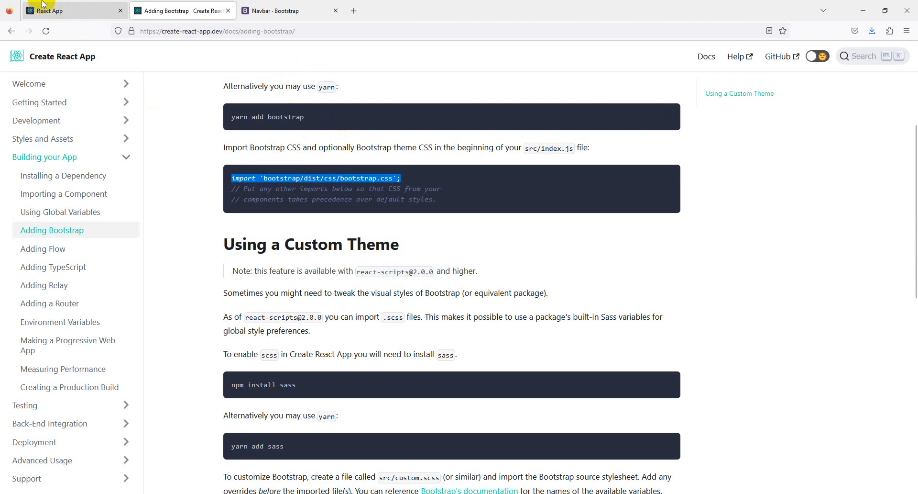
click(71, 10)
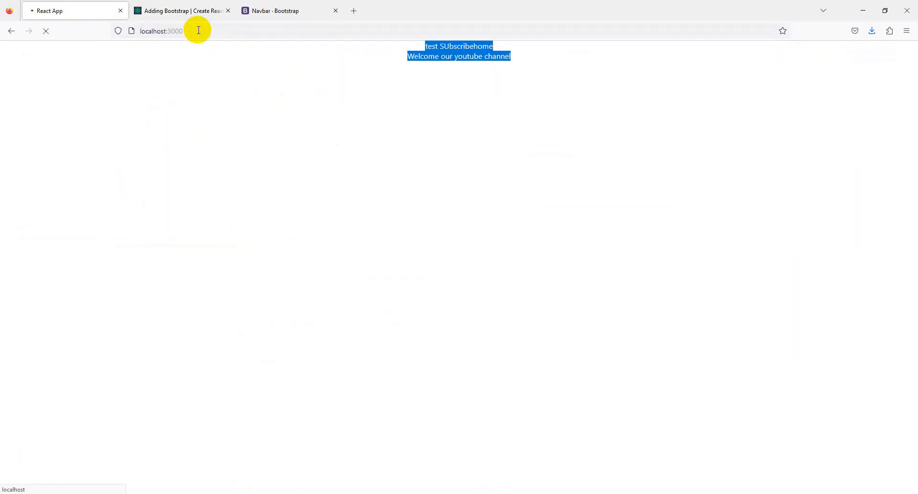
click(276, 11)
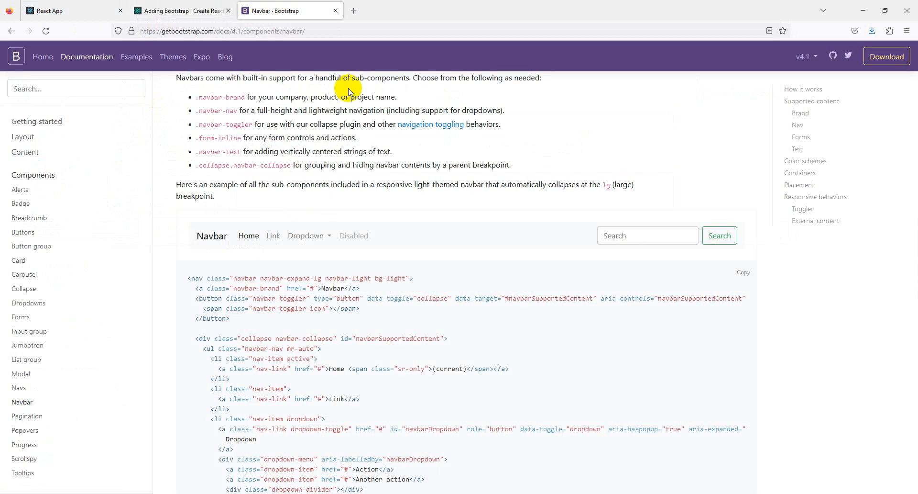
Step: Scroll through the Bootstrap navbar example code
scroll(down, 3)
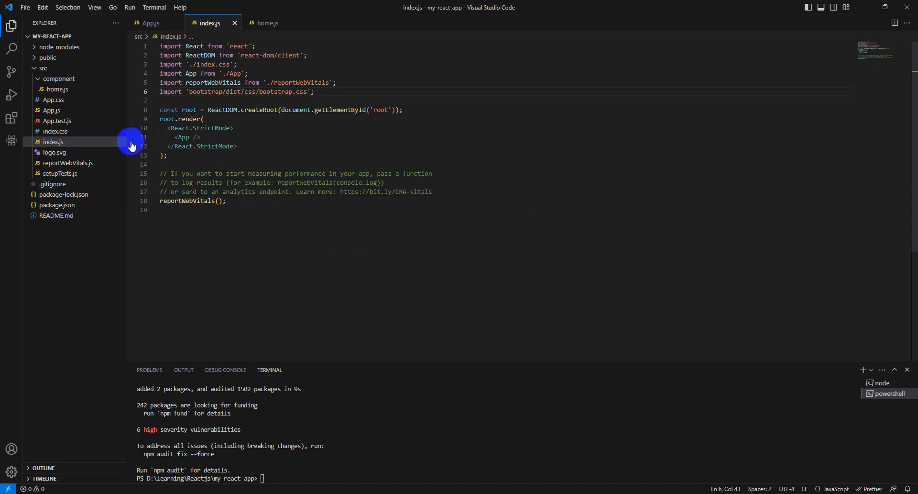
mouse_move(59, 79)
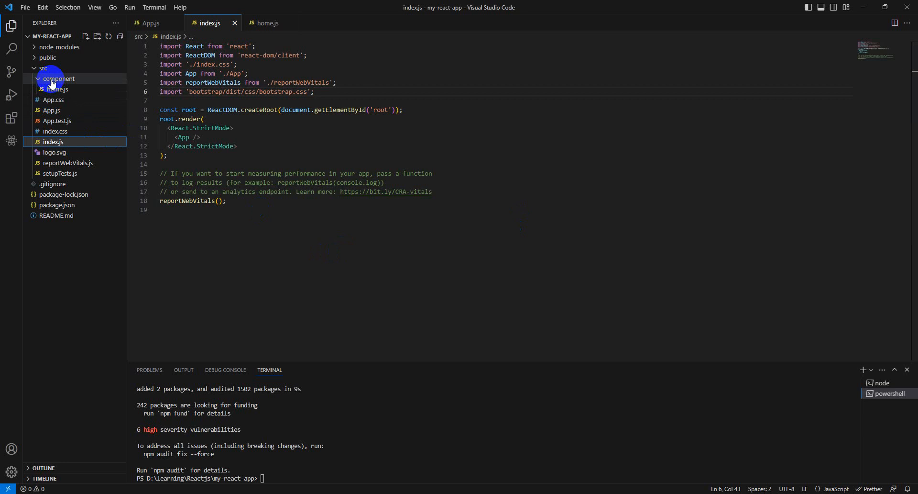
Step: Build header.js with Bootstrap navbar markup and self-close the search input tag
click(85, 36)
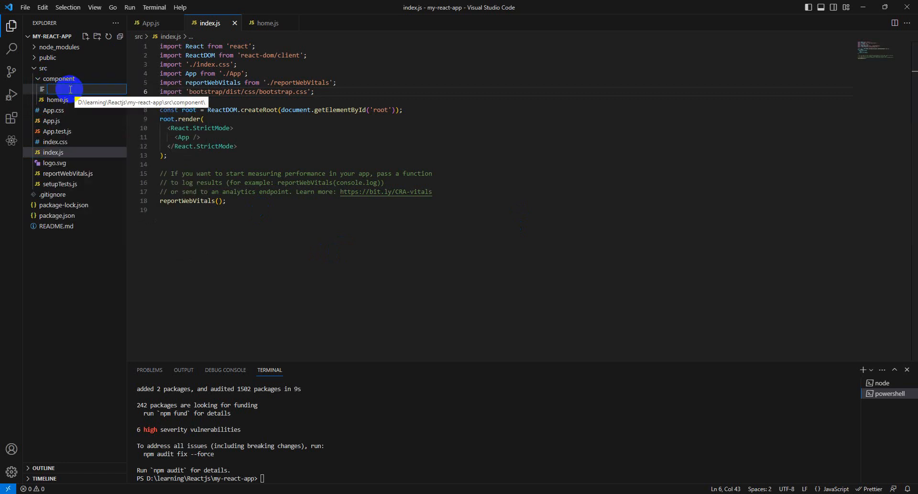
text(header.js)
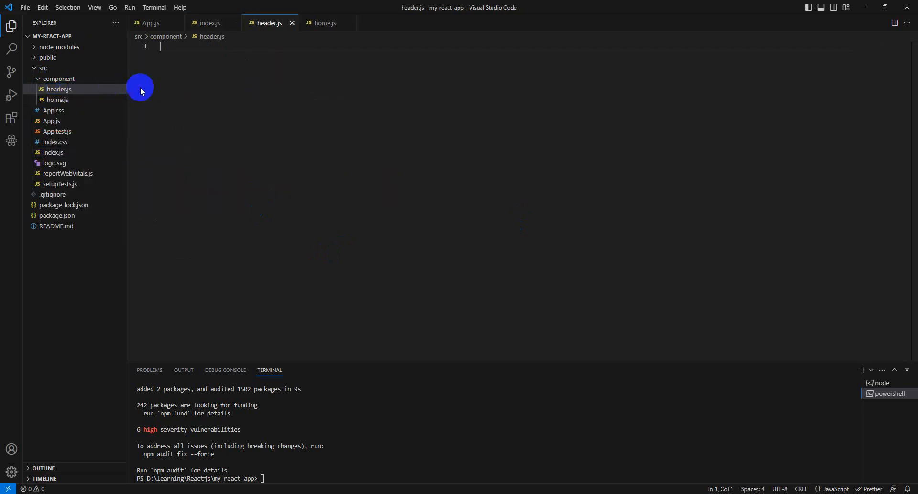
text(re)
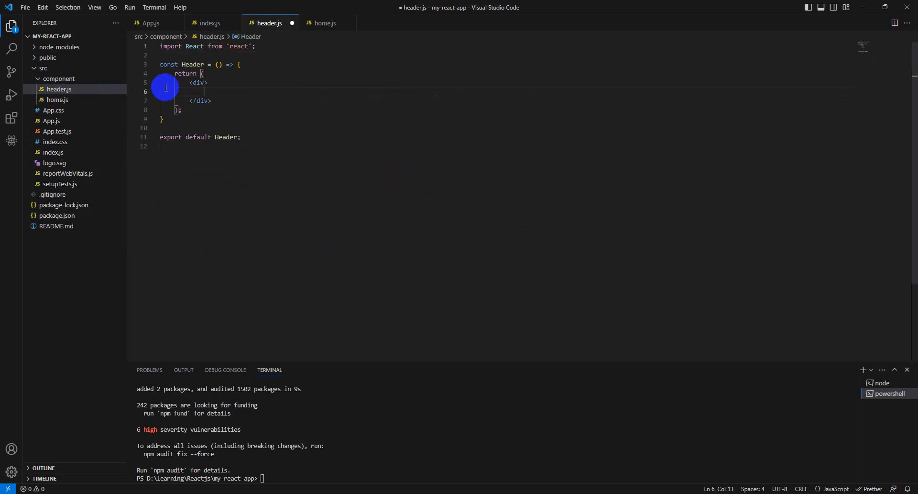
mouse_move(205, 91)
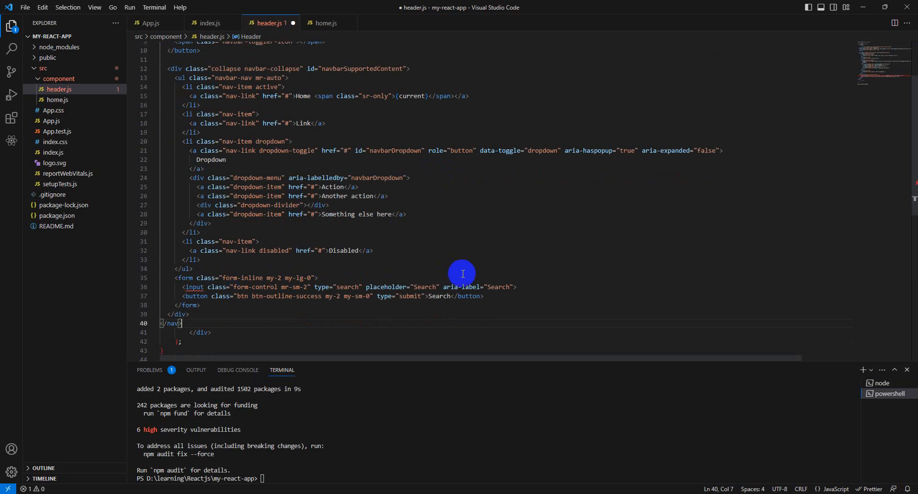
click(514, 286)
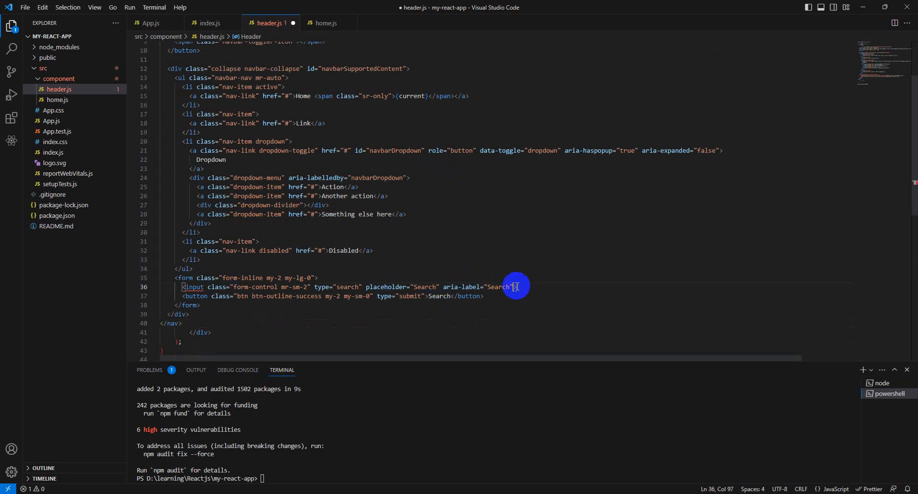
text(/>)
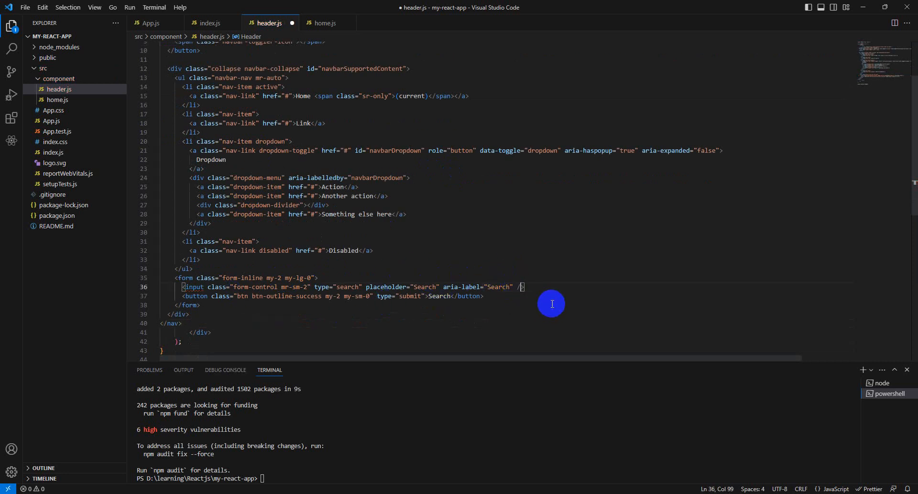
Step: Replace the navbar's wrapping div tag with a header element
scroll(up, 3)
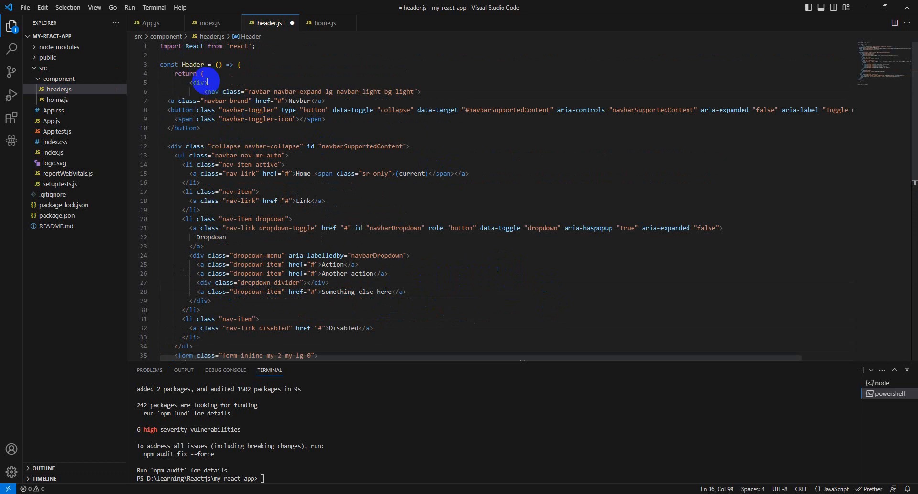
click(197, 82)
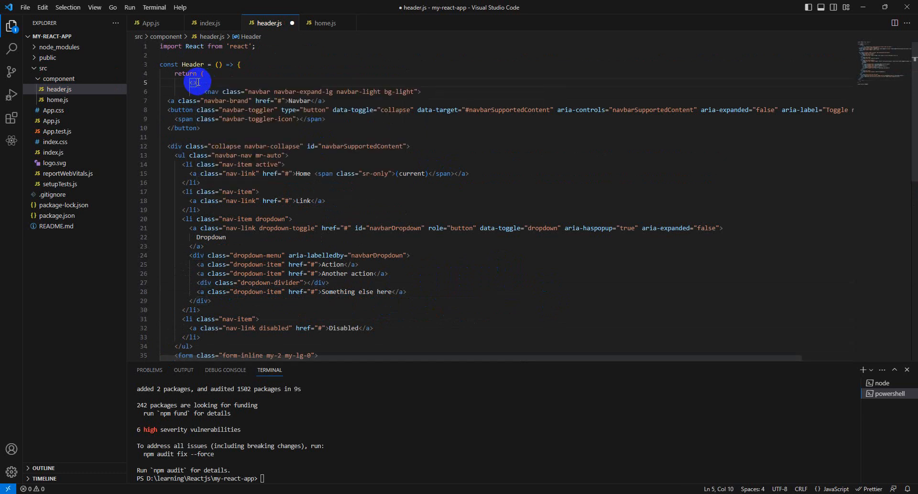
text(header)
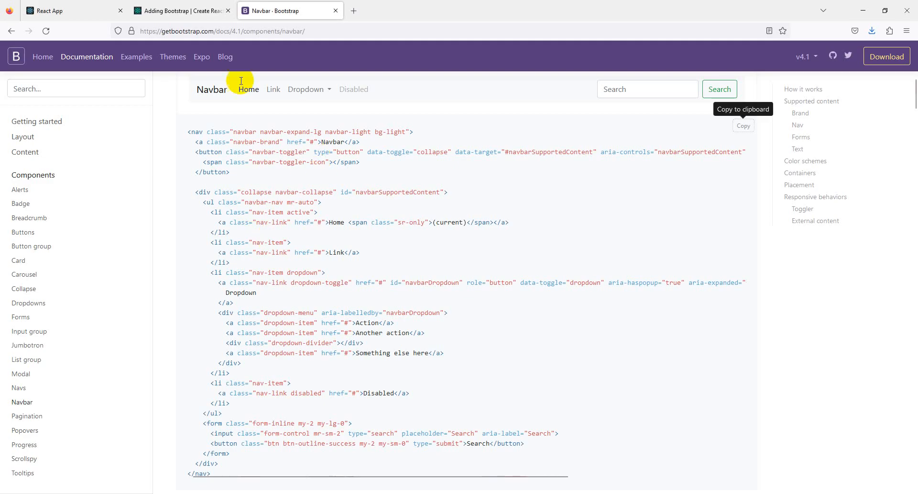
click(71, 11)
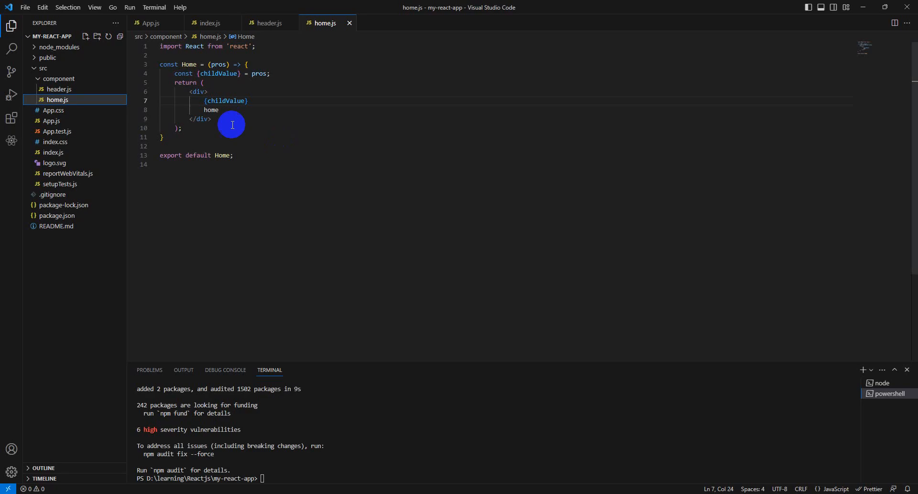
mouse_move(198, 100)
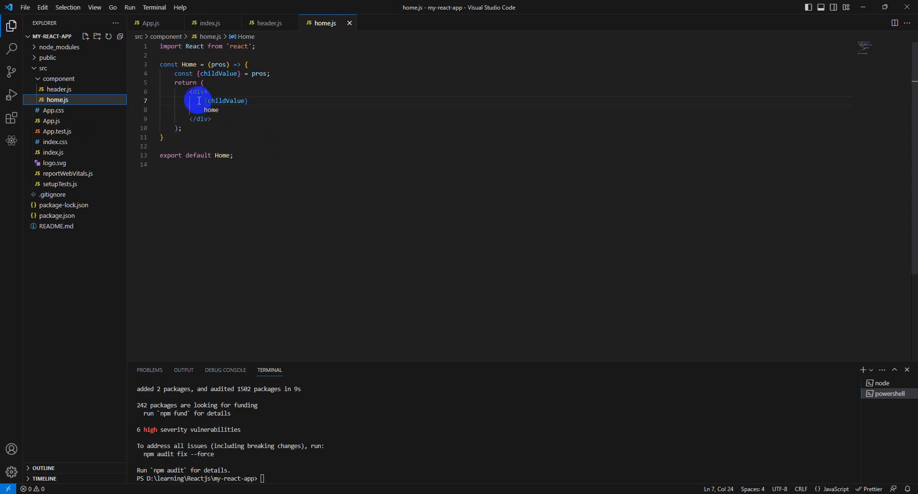
Step: In App.js, begin typing the <Header component inside the App div
click(151, 23)
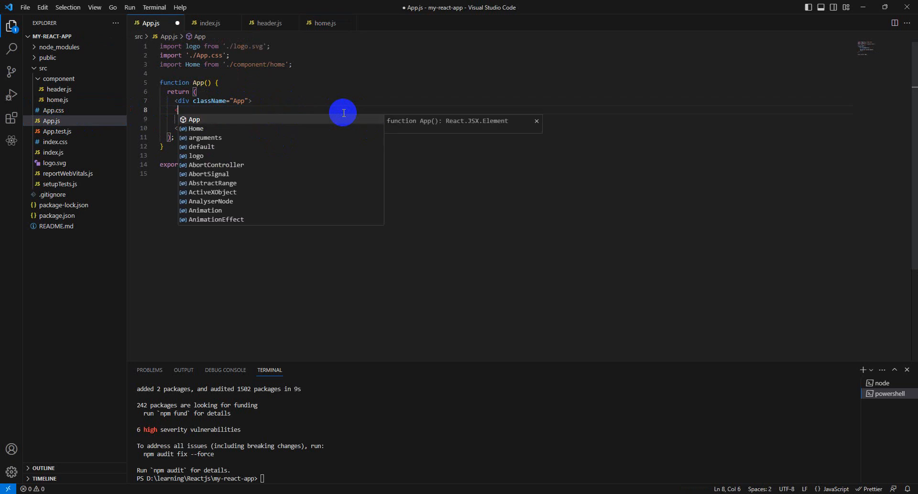
text(Hea)
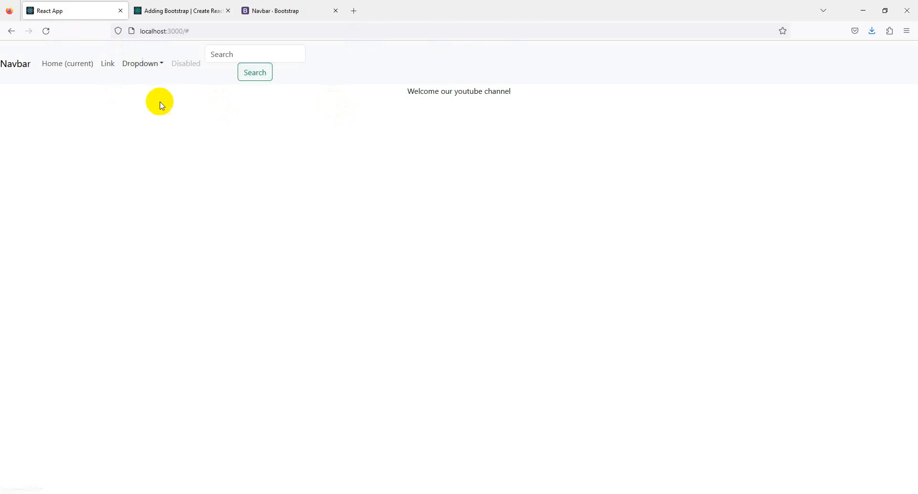
mouse_move(256, 96)
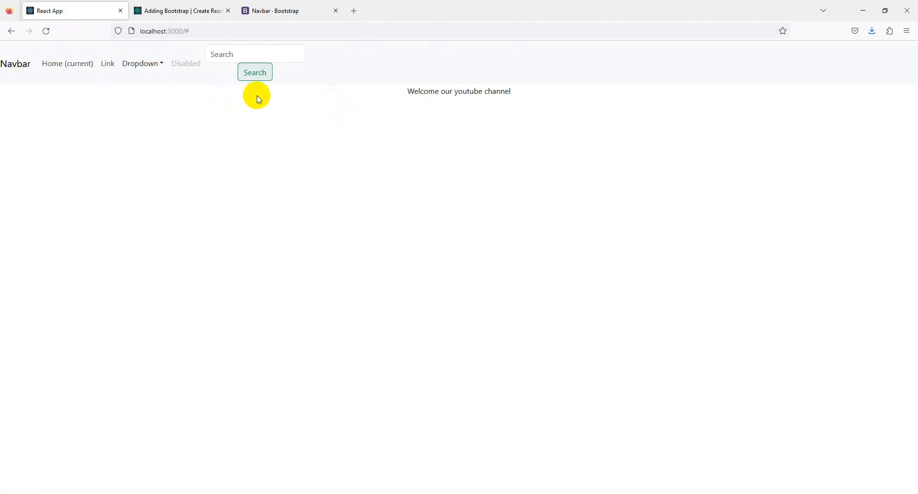
click(276, 11)
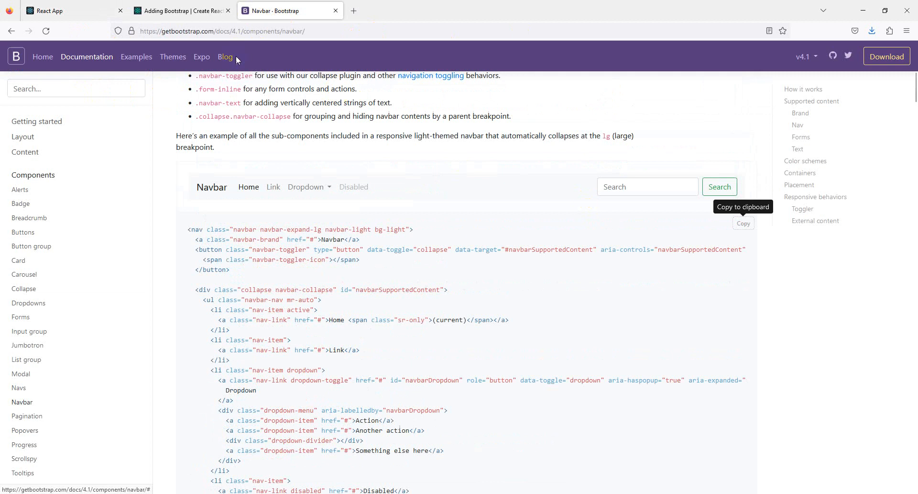
click(70, 11)
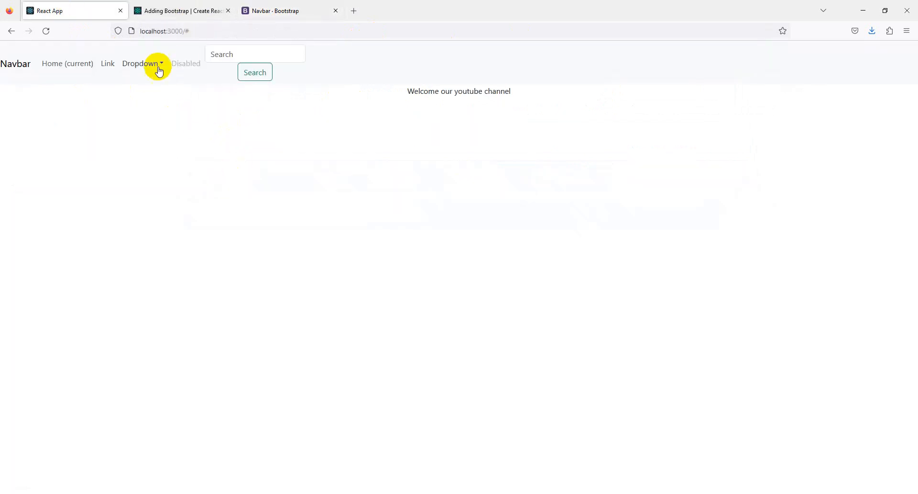
mouse_move(165, 94)
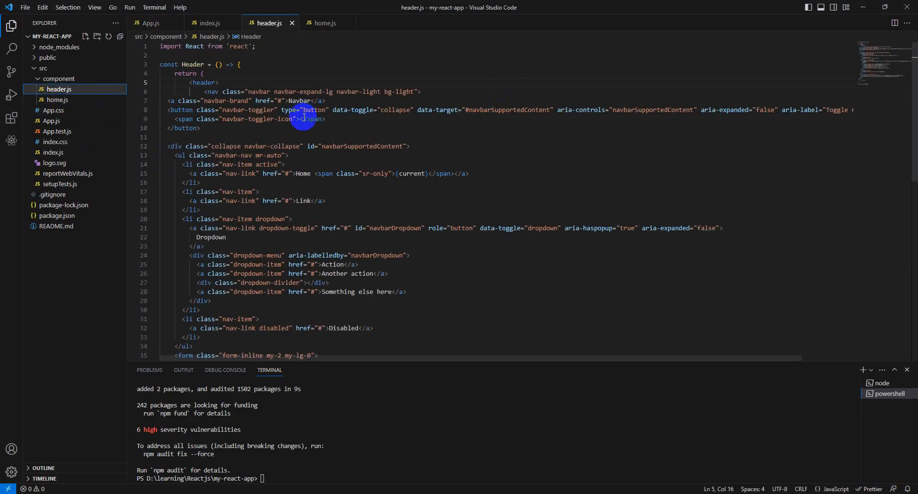
mouse_move(7, 219)
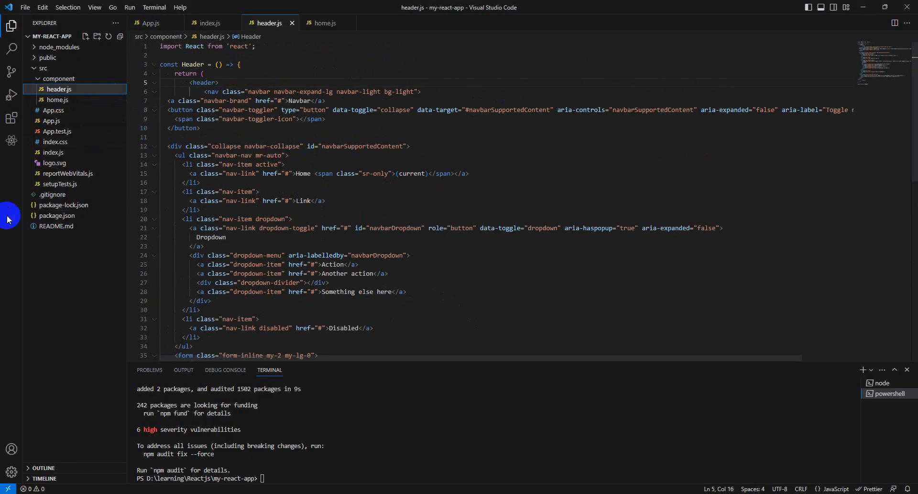
Step: Add an assets folder under src containing a new HeaderStyles.css file
click(58, 79)
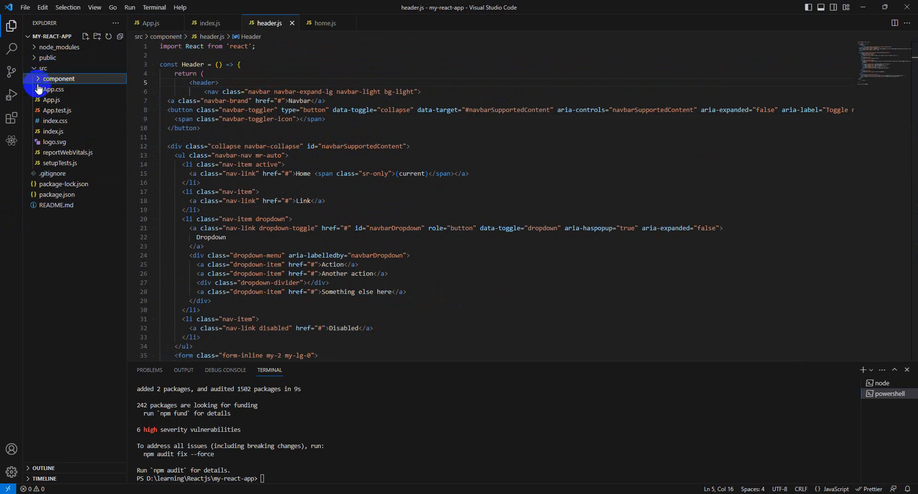
click(43, 68)
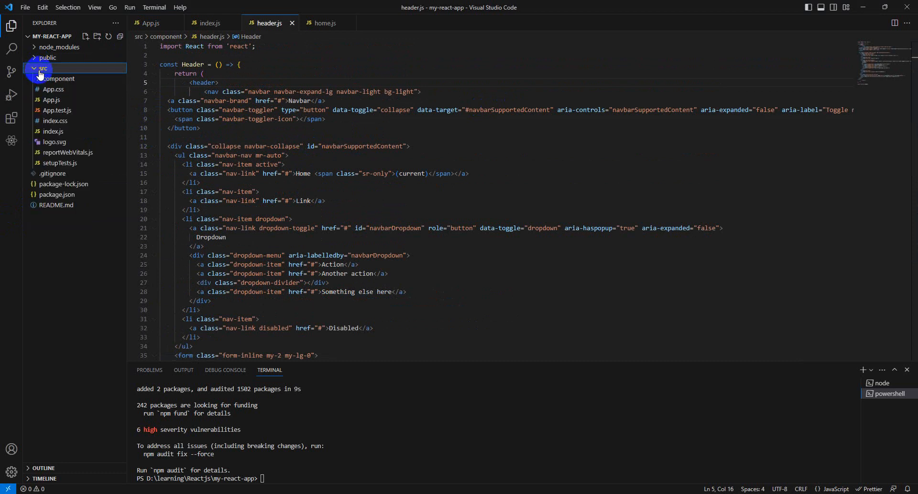
click(86, 36)
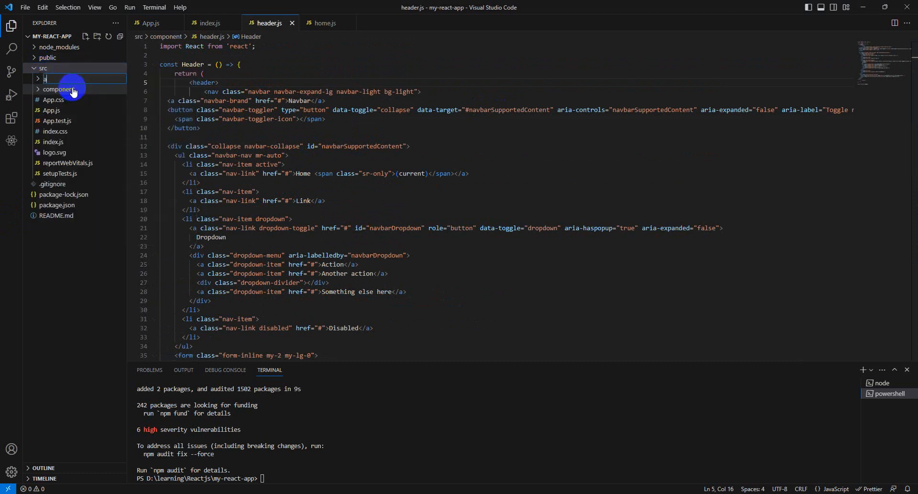
text(sse)
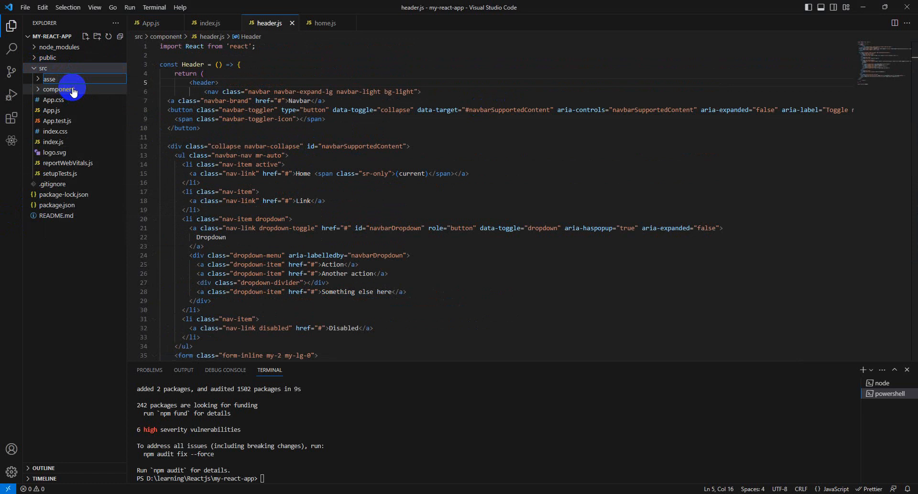
click(51, 79)
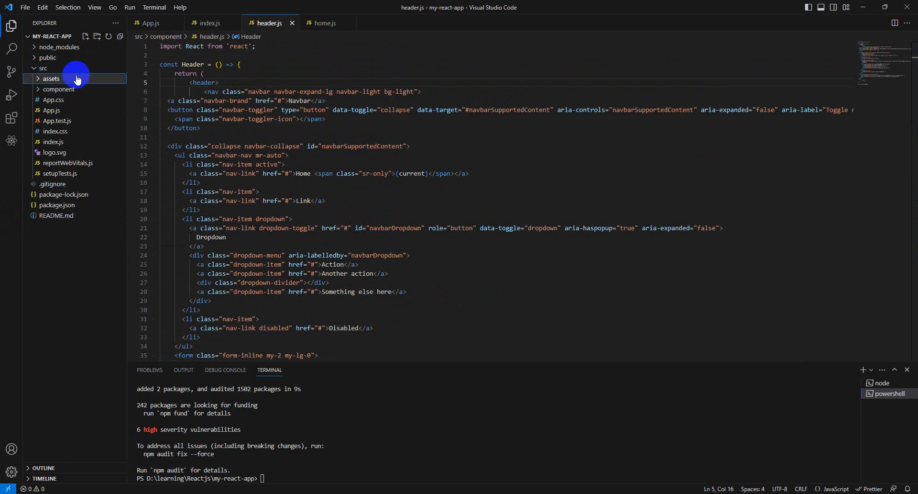
mouse_move(82, 50)
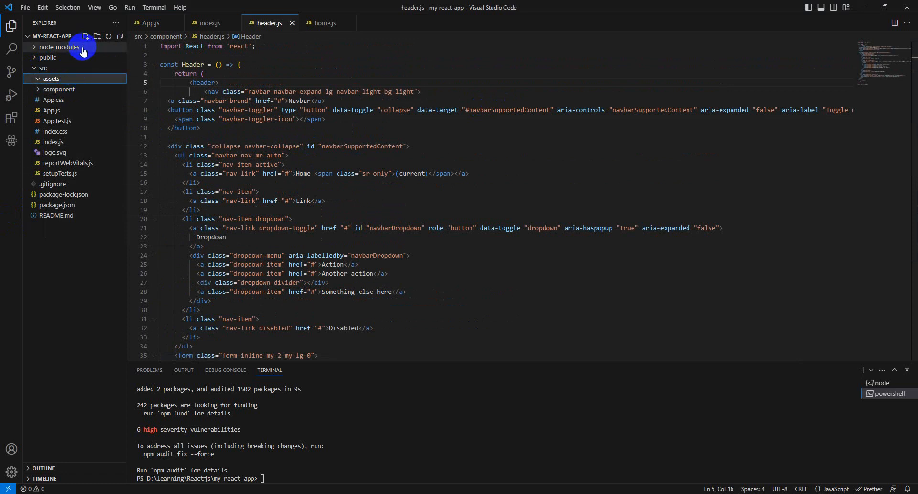
mouse_move(59, 47)
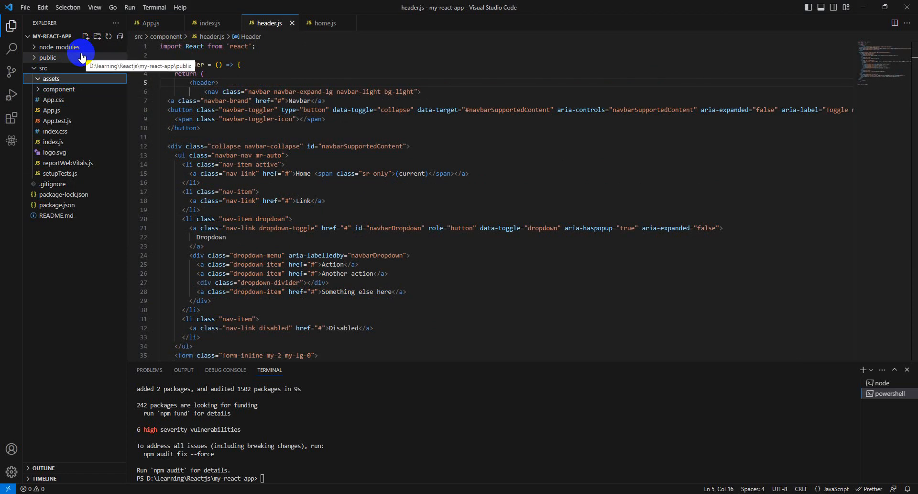
mouse_move(86, 78)
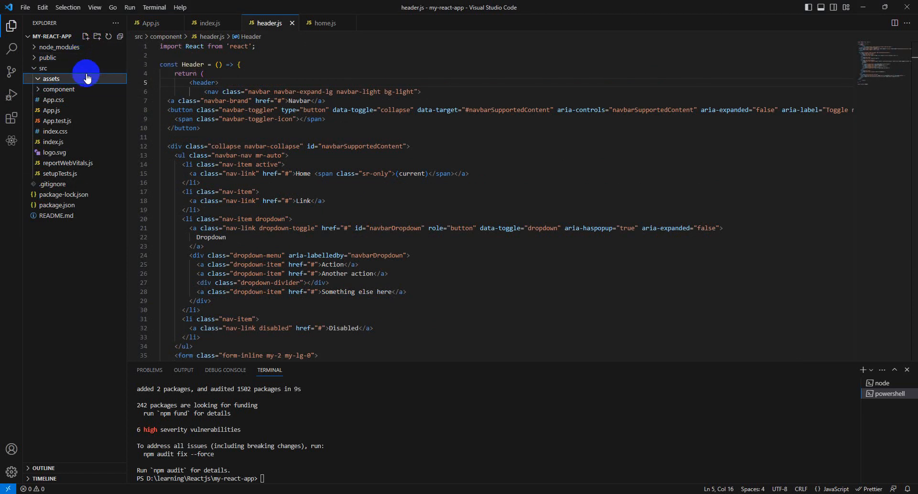
mouse_move(86, 78)
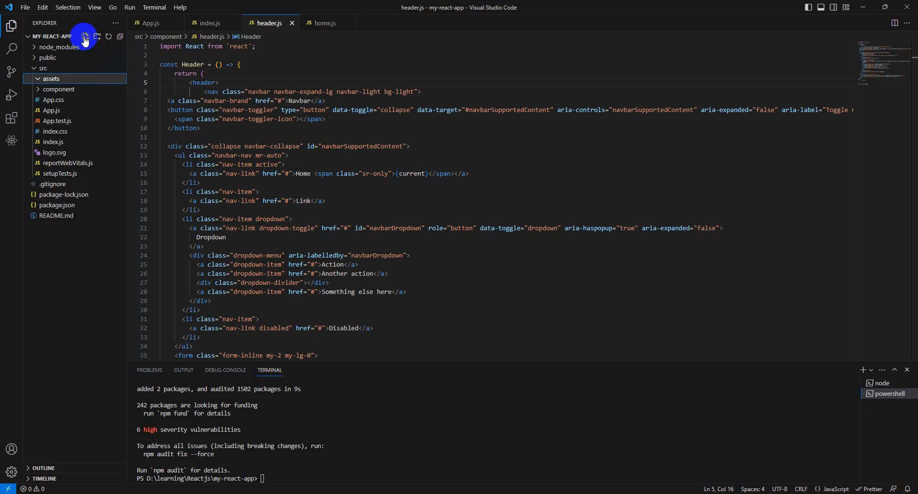
click(84, 36)
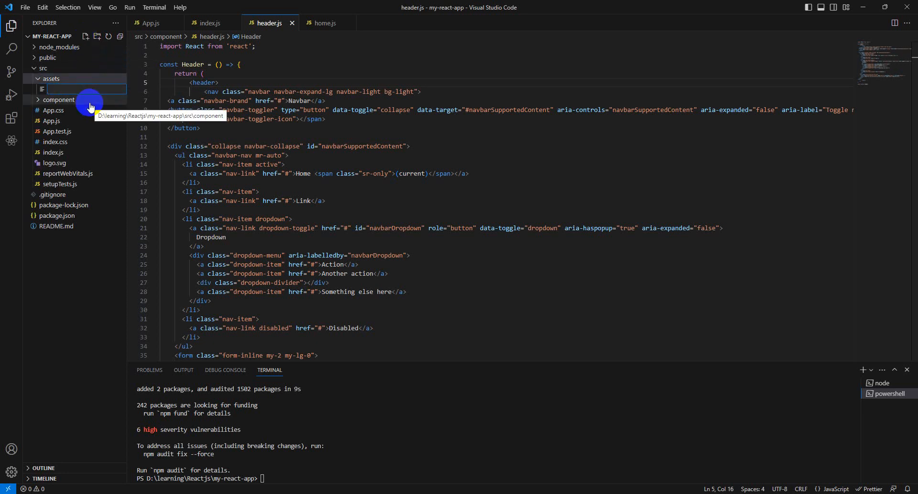
mouse_move(123, 135)
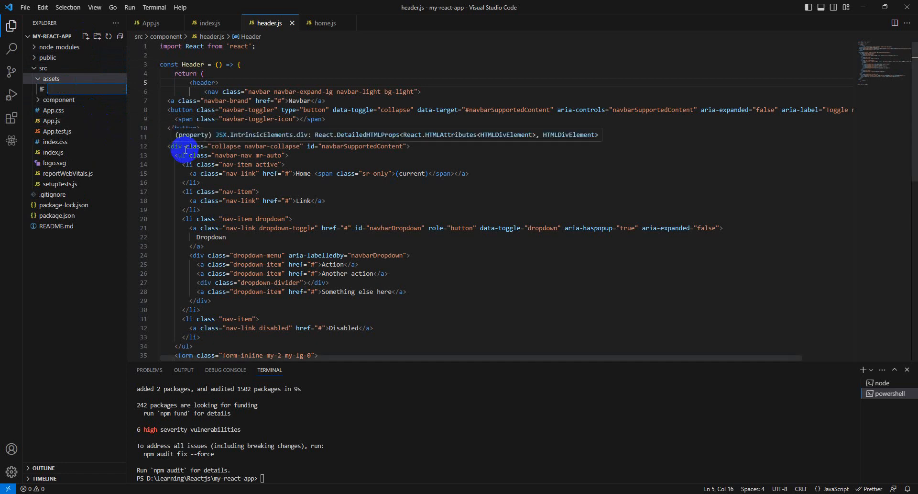
text(HeaderStyles.css)
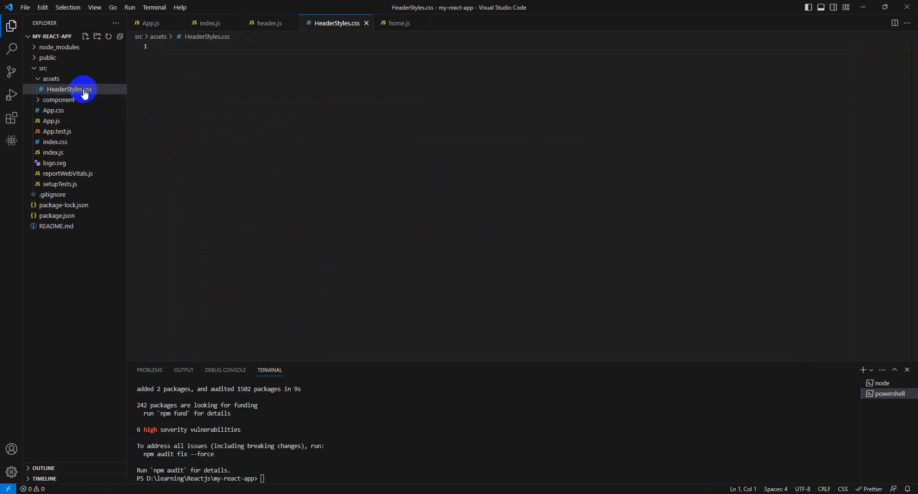
mouse_move(58, 100)
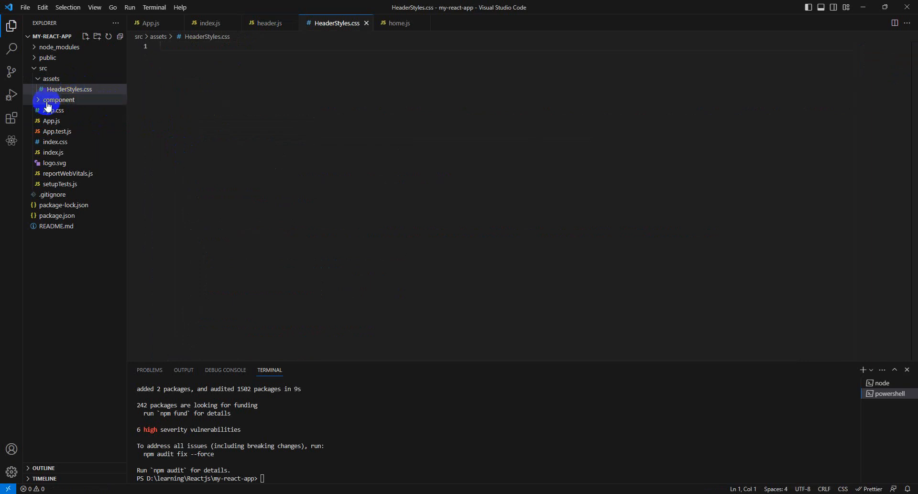
Step: Open header.js and type import '../assets/HeaderStyles.css' on line 2
click(58, 100)
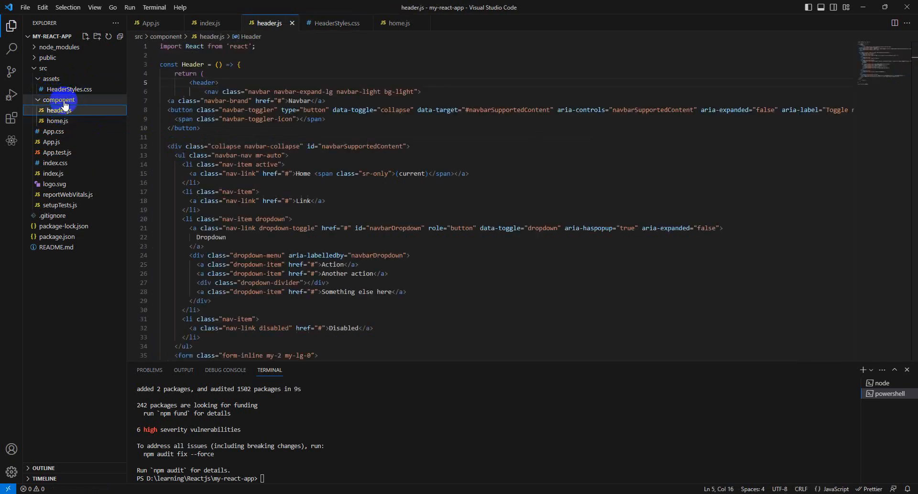
click(68, 89)
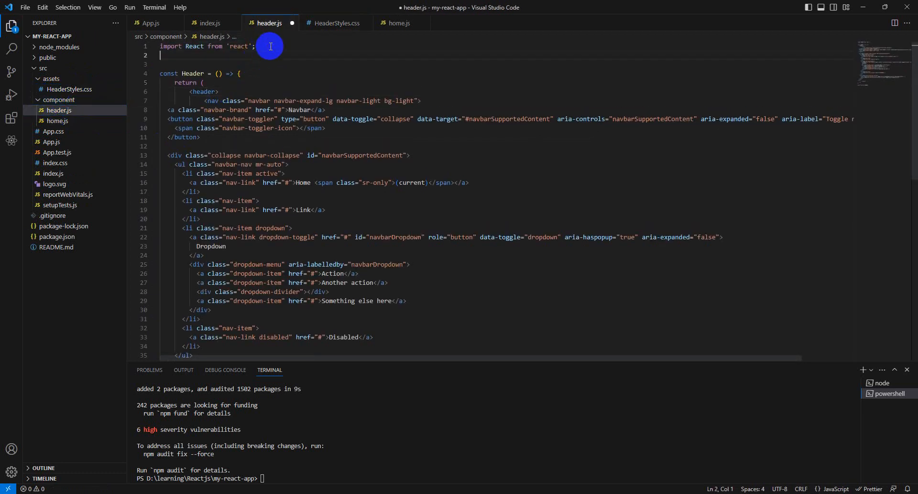
text(import)
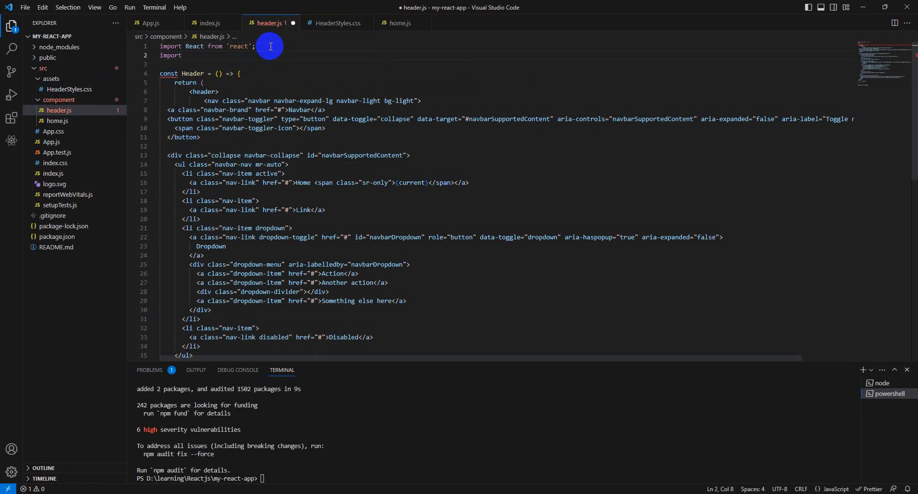
text(Header)
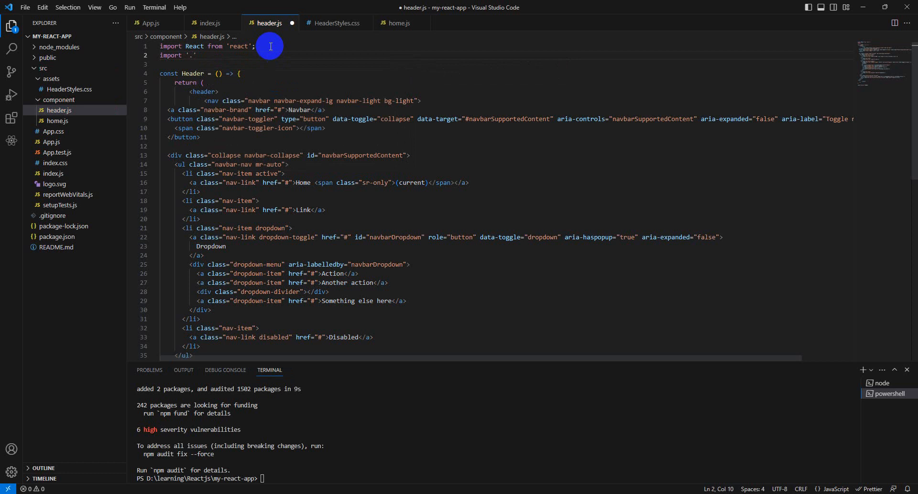
text(../assets)
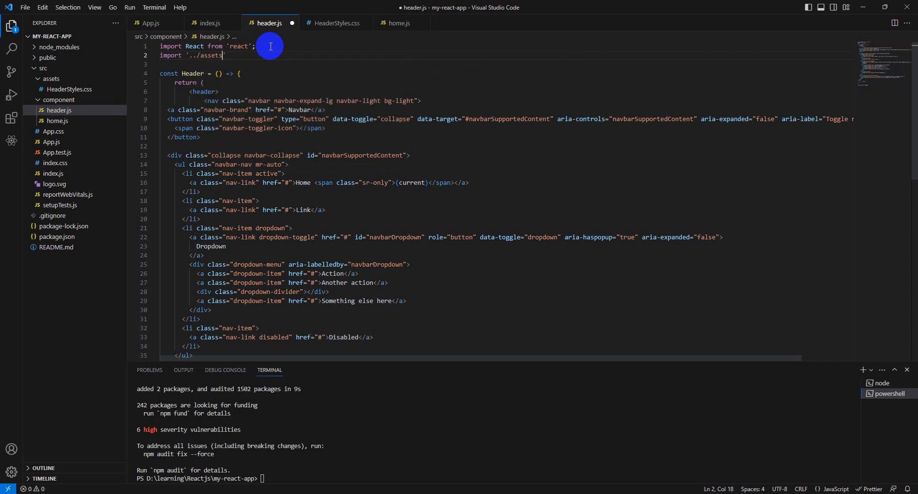
text(/)
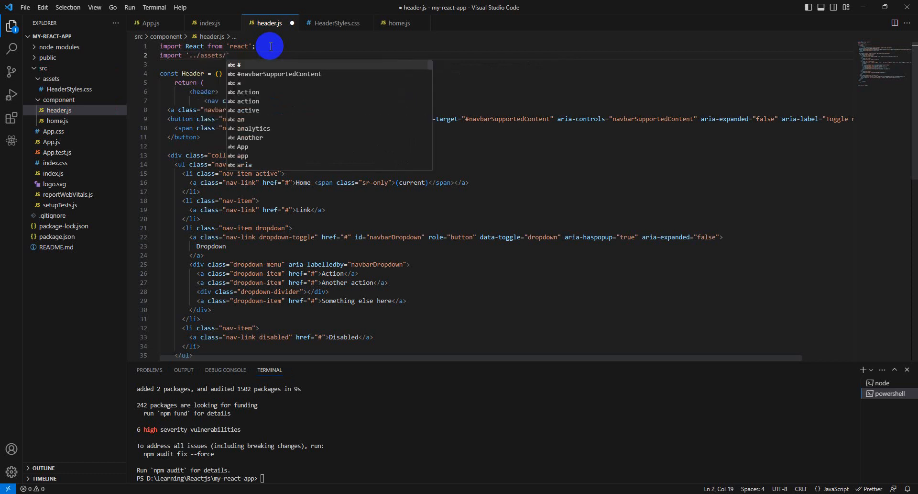
text(HeaderStyles.c)
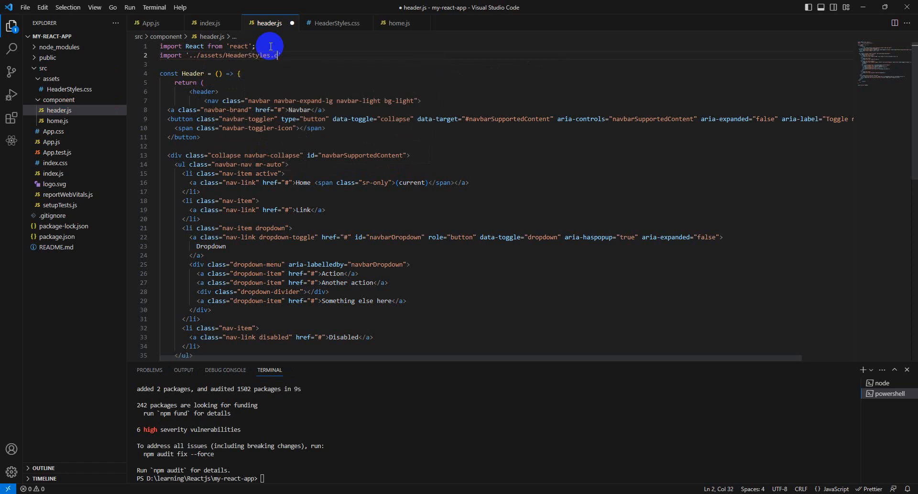
text(ss)
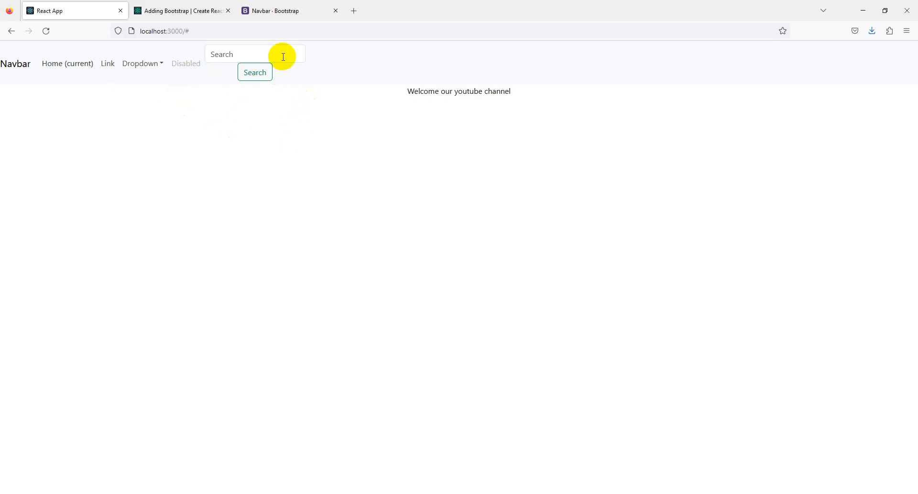
Step: Open the Firefox Inspector docked to the bottom and select the search form node
click(910, 19)
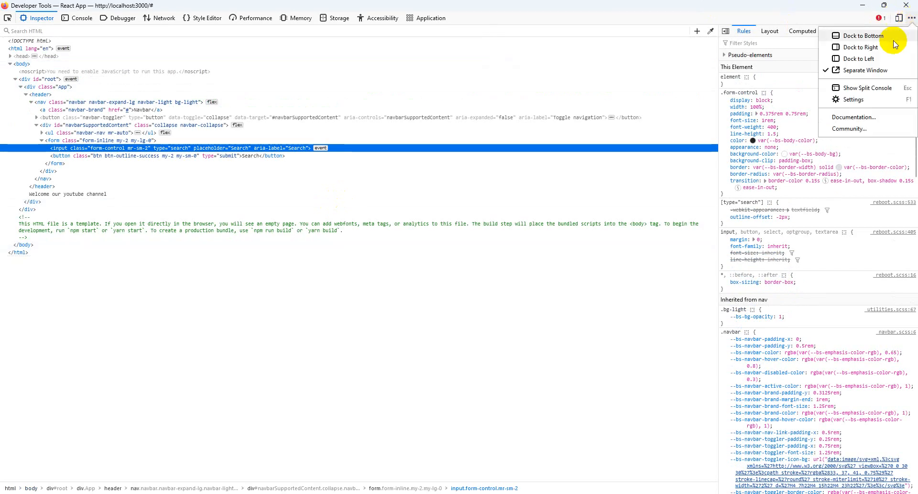
click(864, 36)
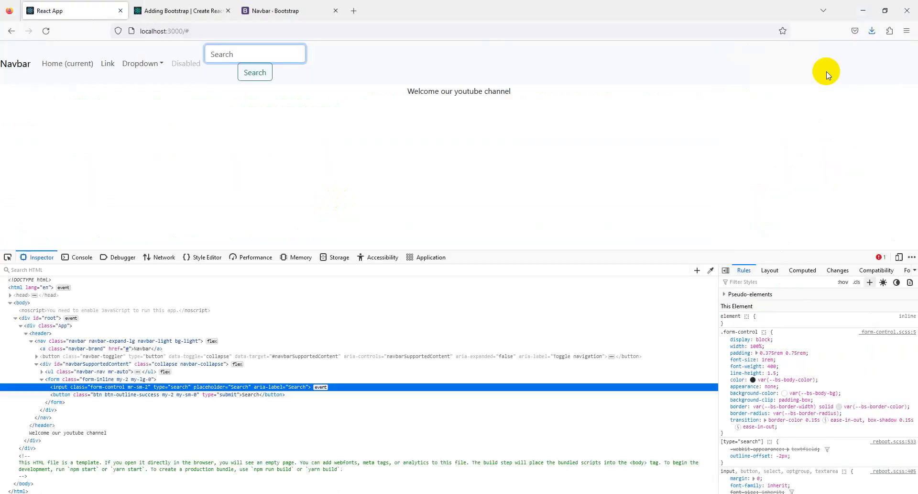
mouse_move(262, 386)
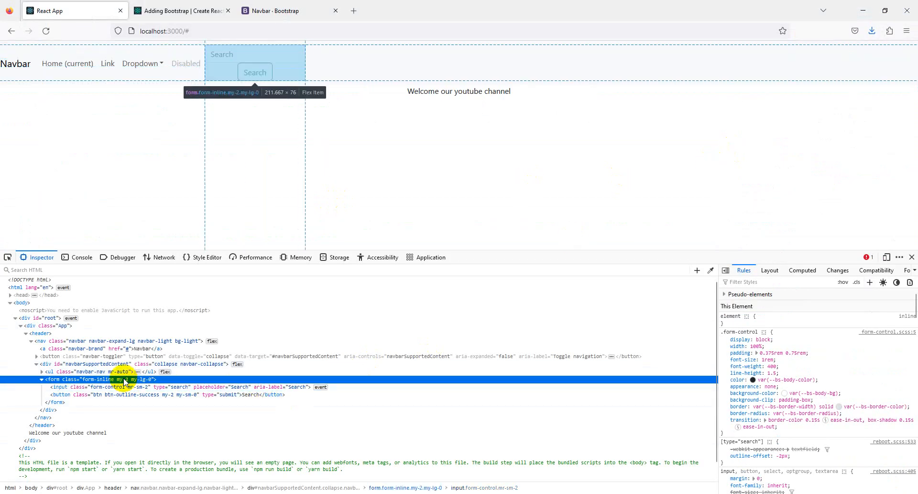
click(94, 364)
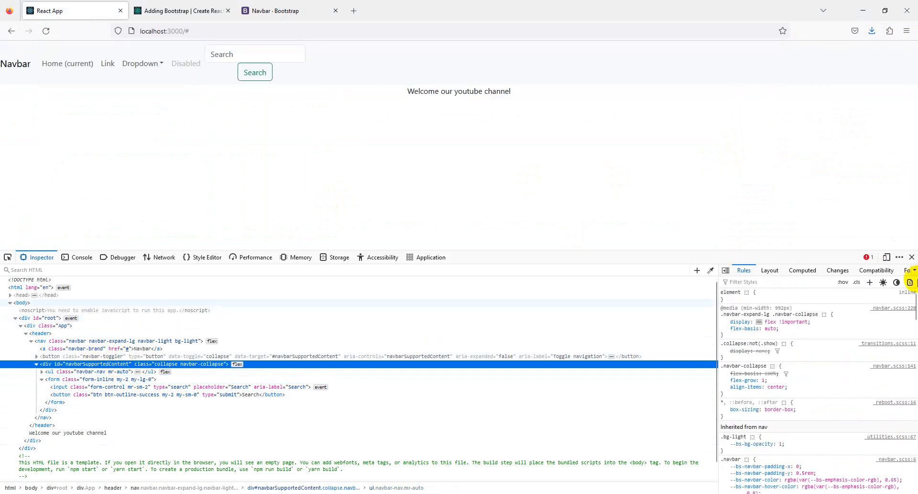
click(725, 350)
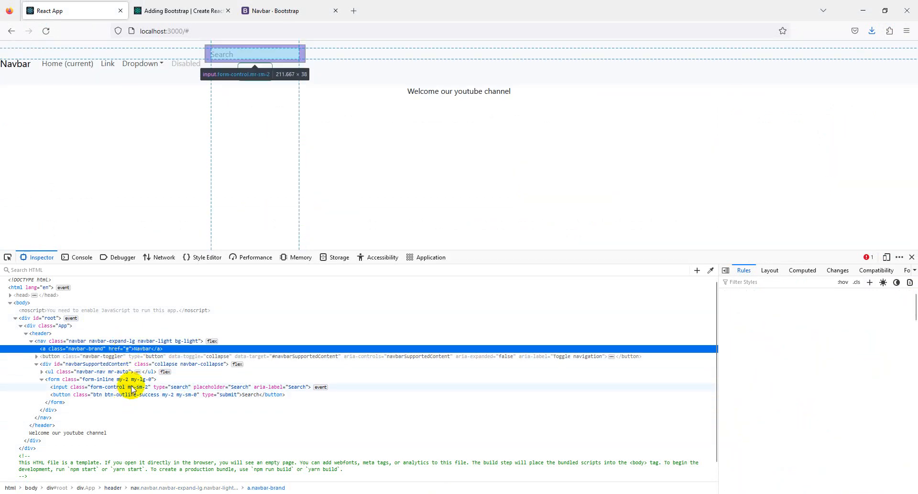
Step: Inspect the search button and input, add float: right to the form, then select the navbar
click(128, 394)
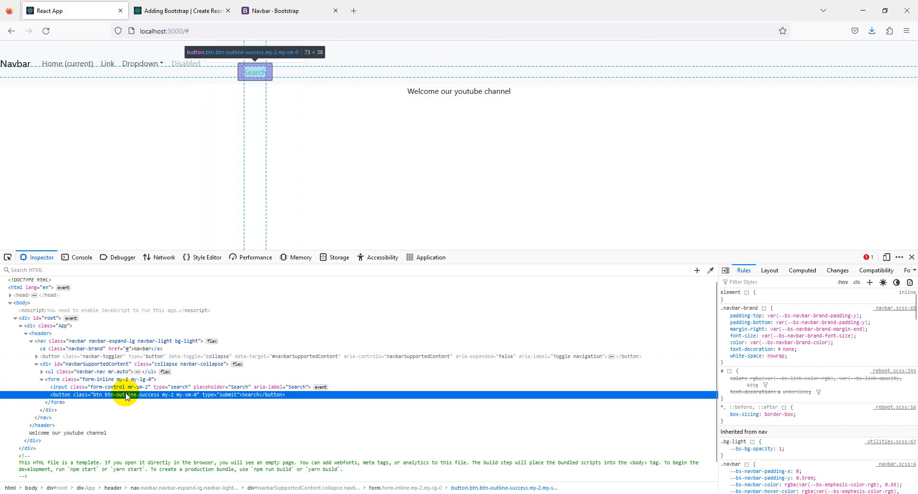
click(175, 387)
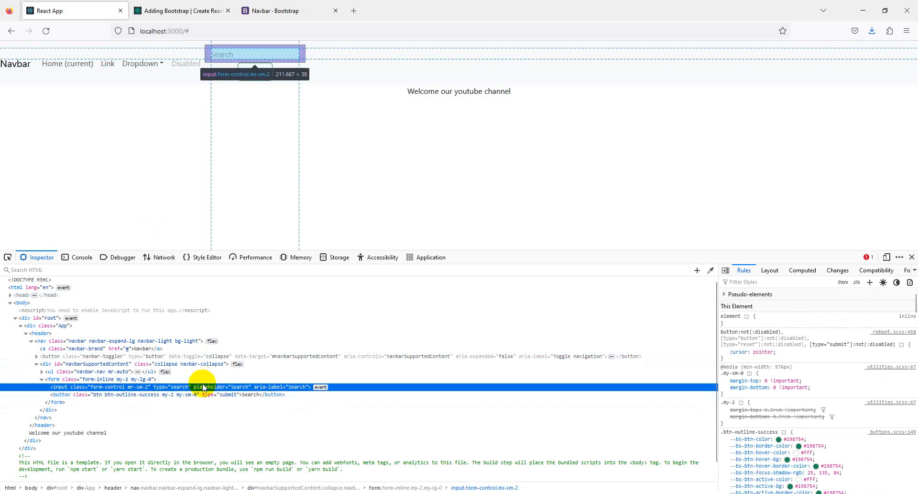
click(79, 379)
text(float:)
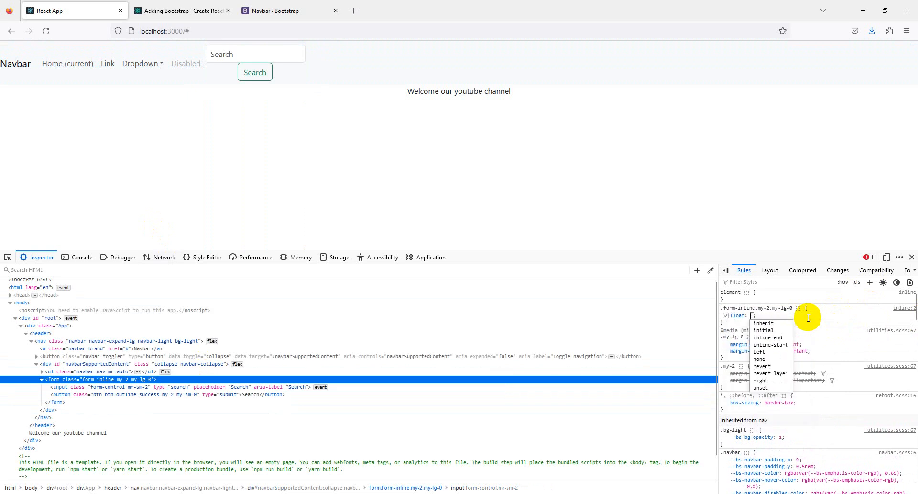
click(762, 379)
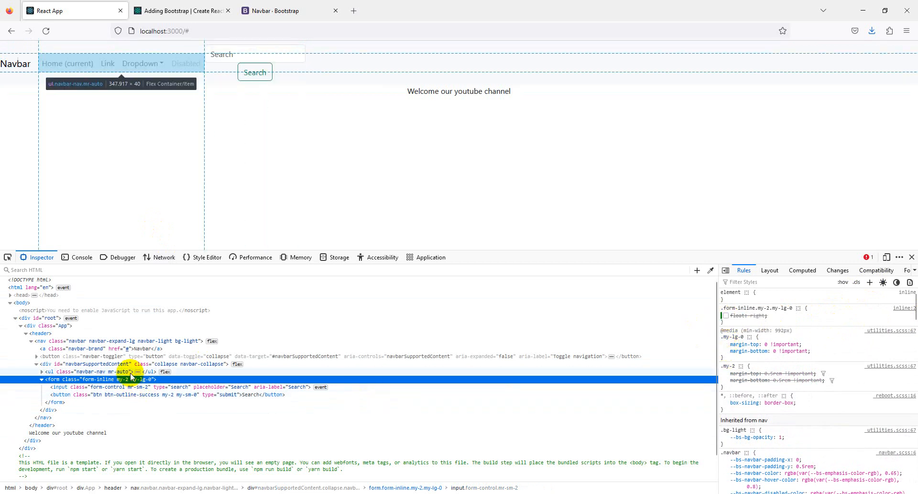
mouse_move(126, 374)
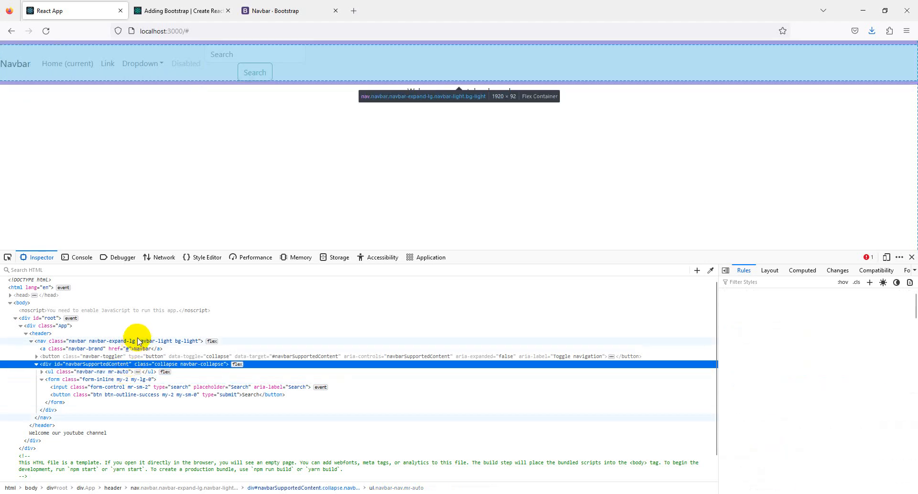
click(39, 332)
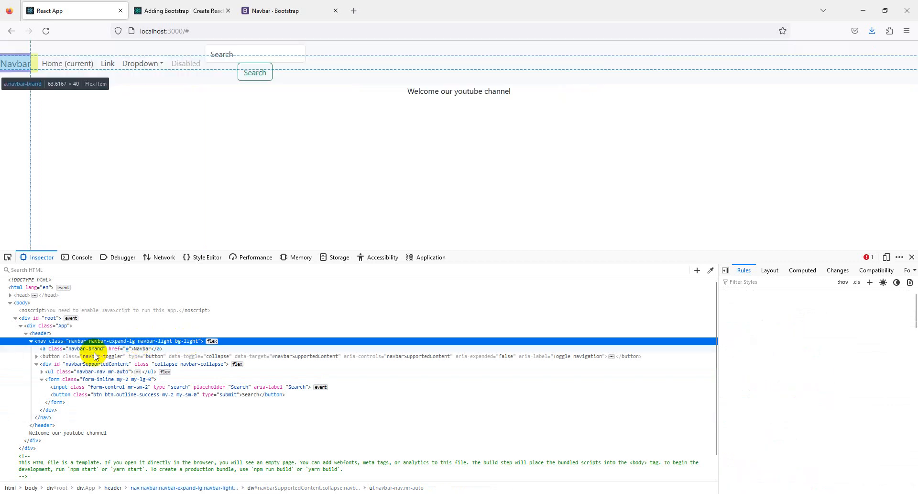
click(36, 363)
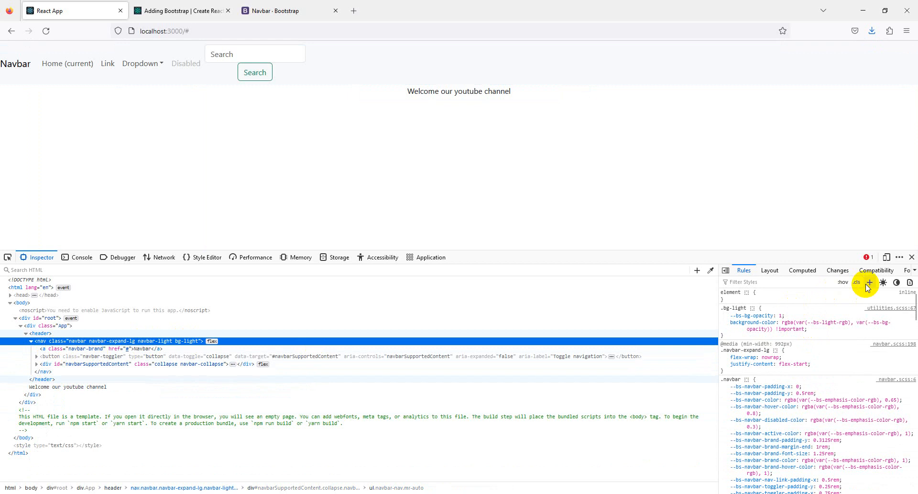
Step: Give div#navbarSupportedContent justify-content: space-evenly after trying other alignment values
click(869, 282)
text(jus)
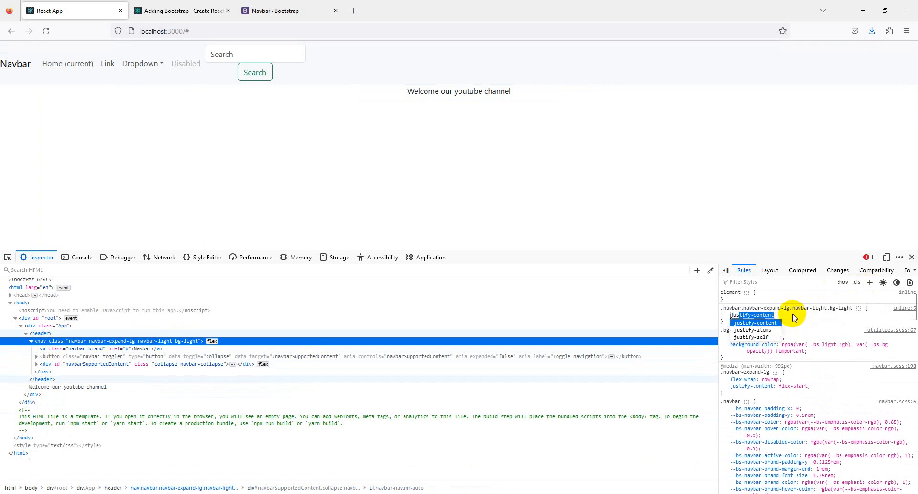
click(755, 316)
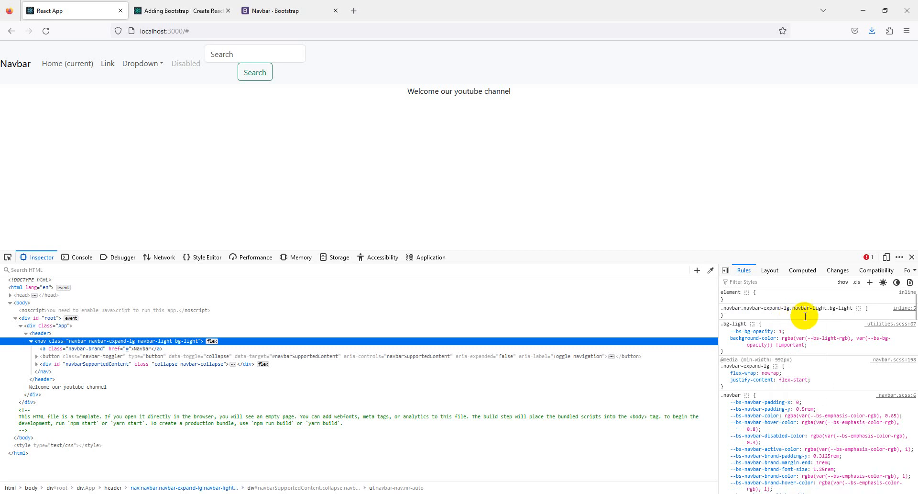
mouse_move(130, 340)
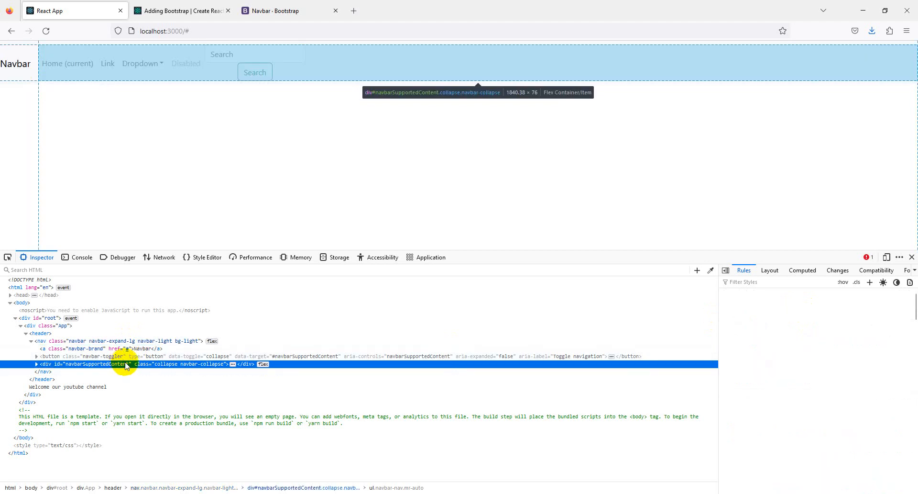
click(36, 363)
text(center)
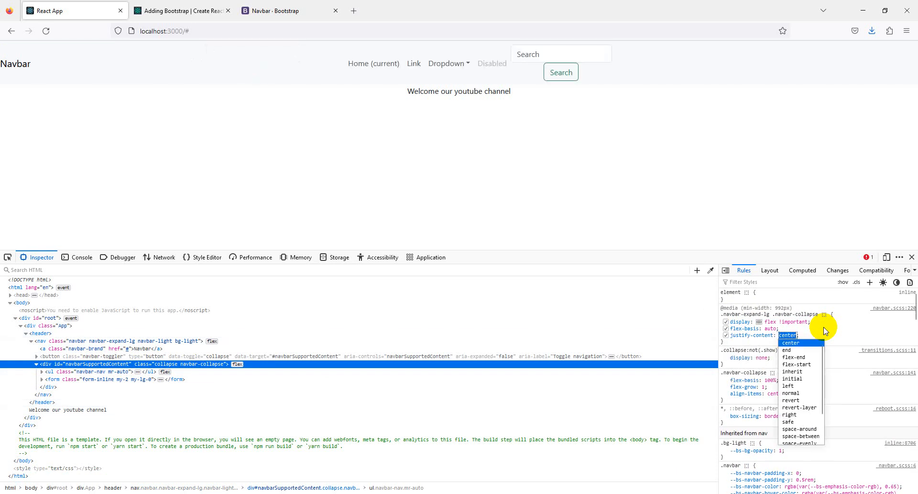
click(794, 357)
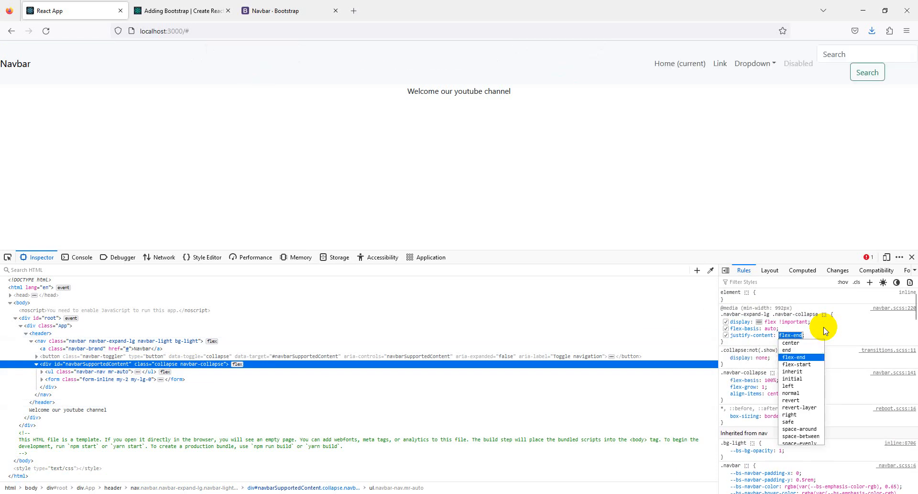
click(788, 421)
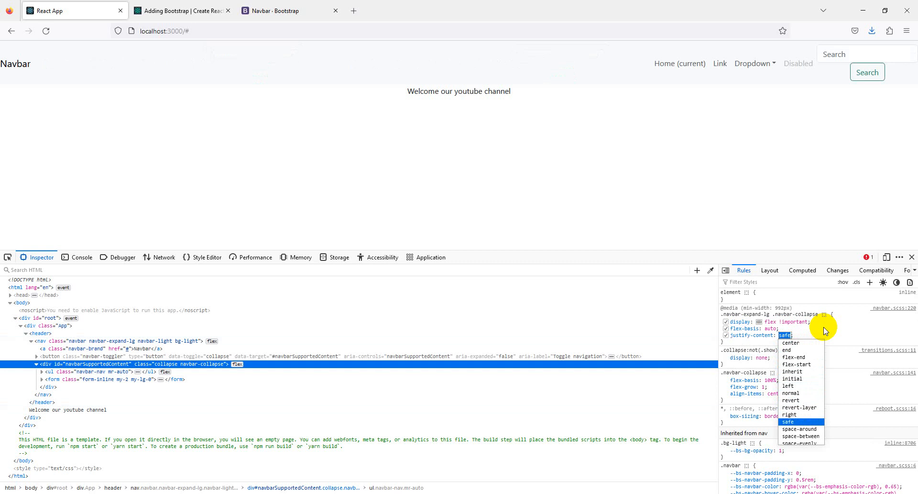
click(800, 428)
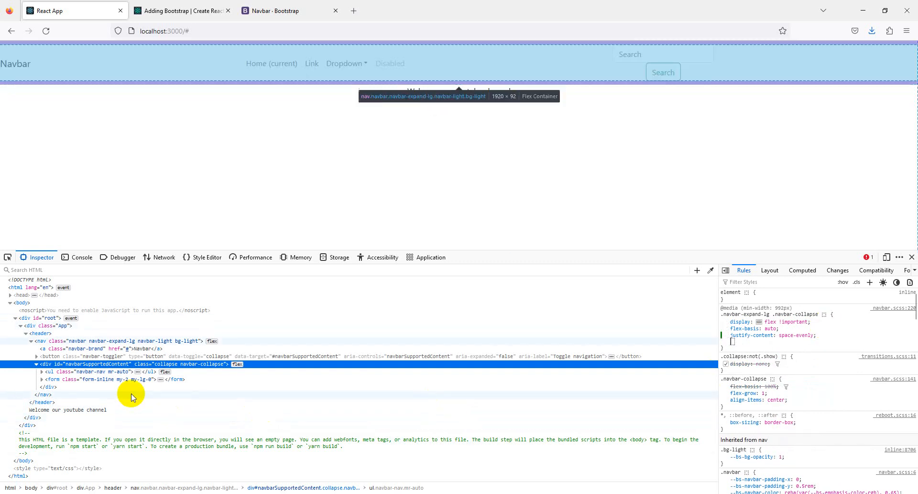
click(88, 379)
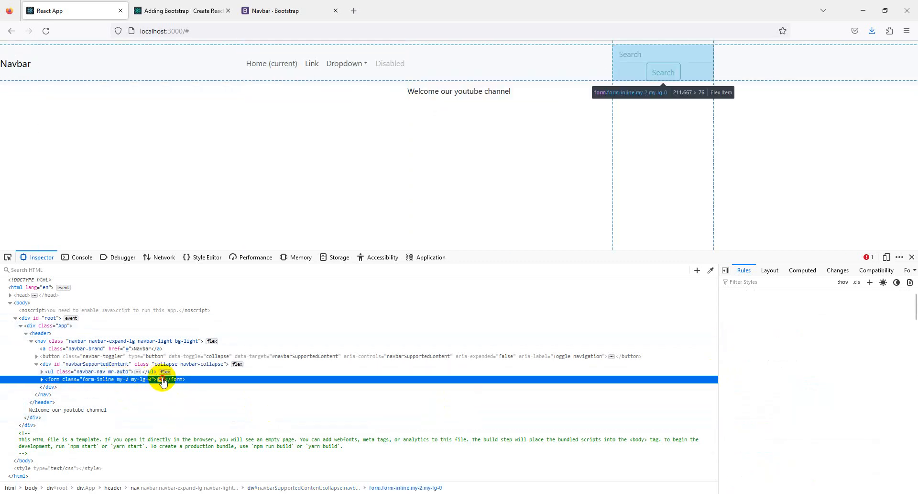
click(42, 379)
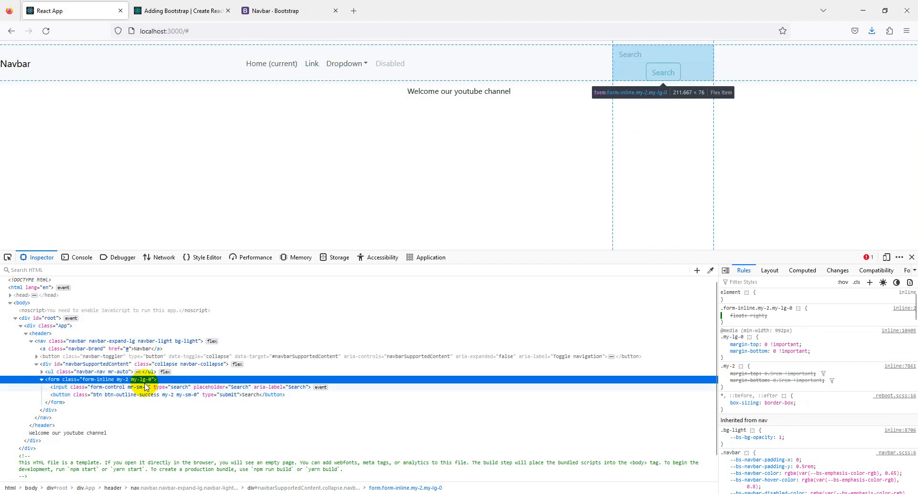
mouse_move(126, 371)
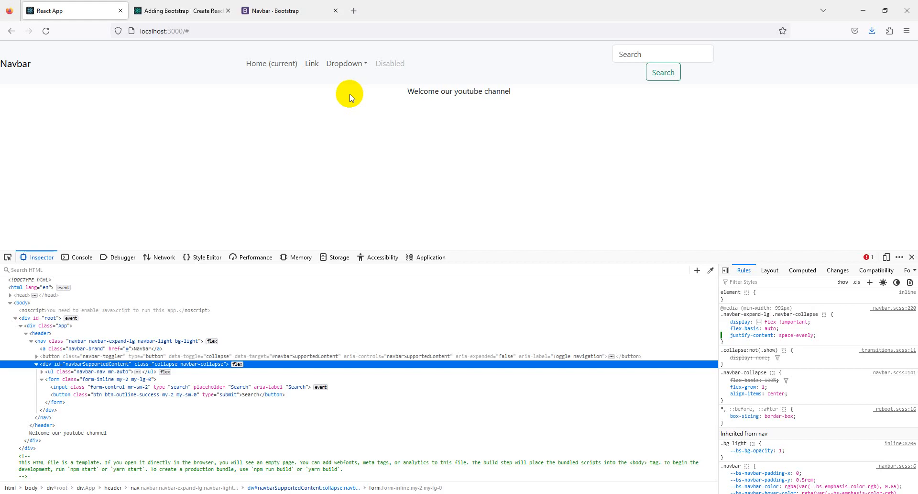
click(165, 31)
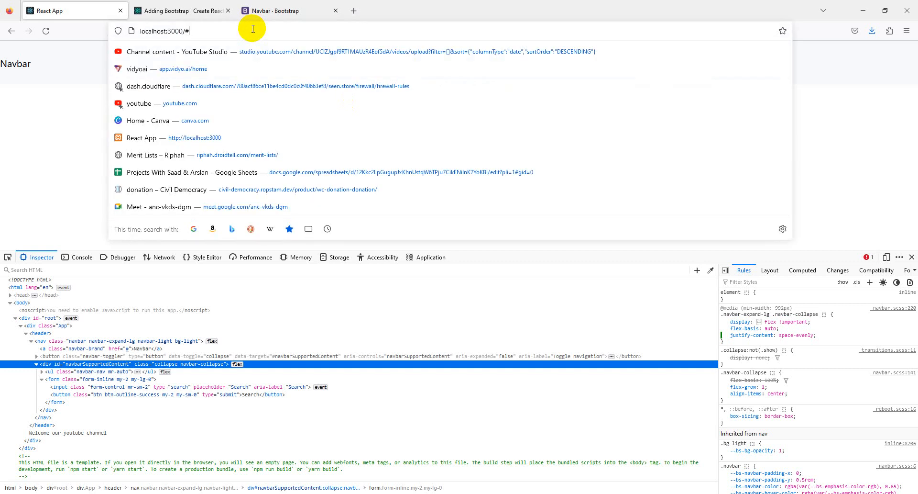
Step: Reload, add display: flex to the search form's rule, and close DevTools
key(Return)
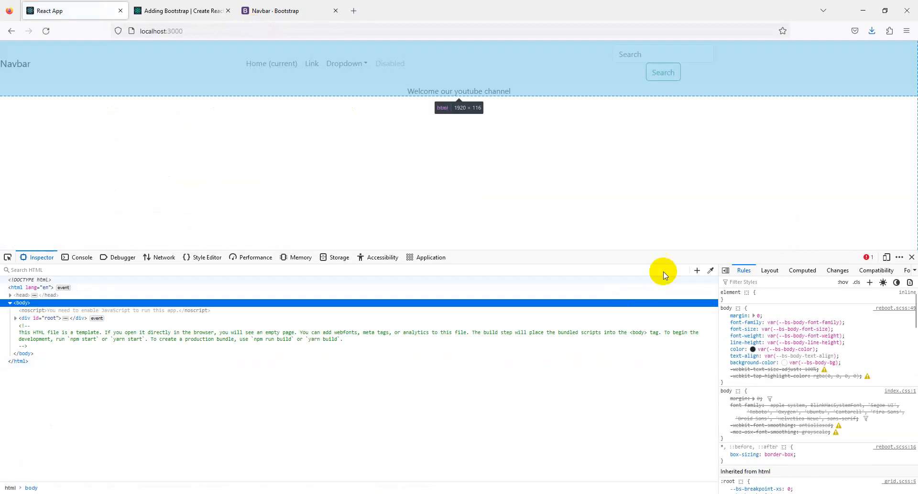
click(8, 256)
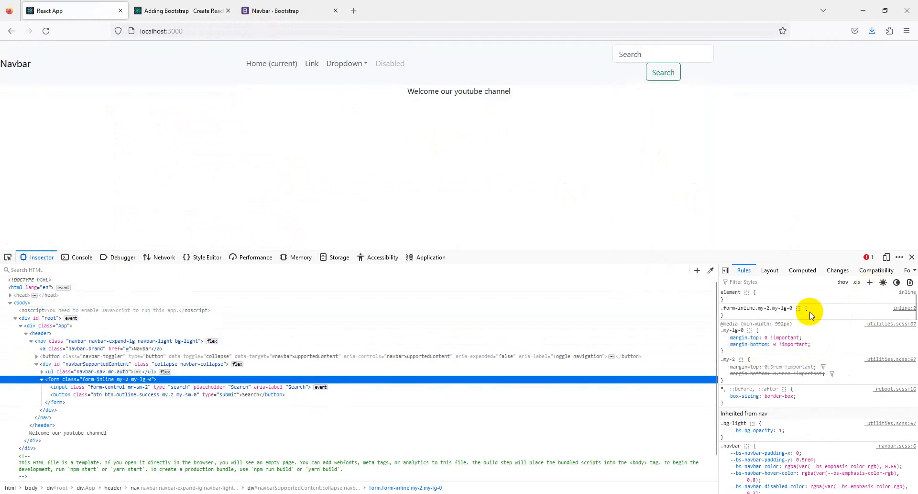
click(808, 308)
text(display: flex;)
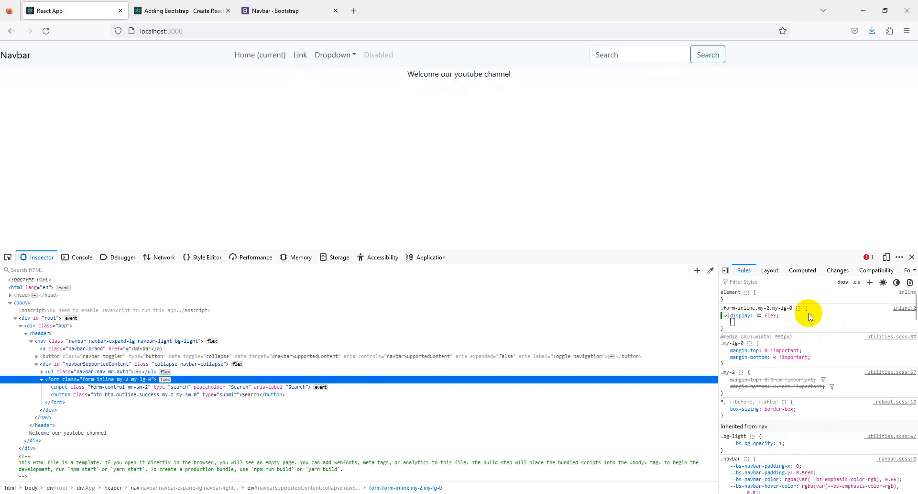
right_click(808, 316)
text(justify-content)
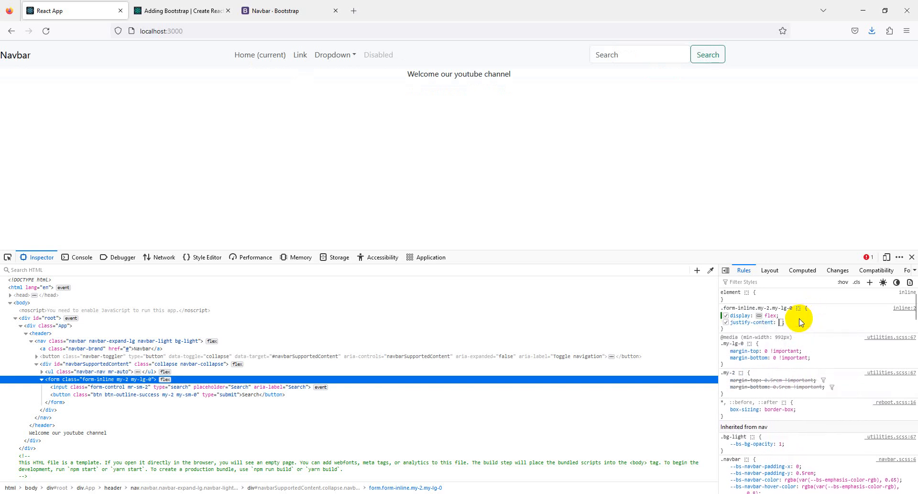
click(790, 322)
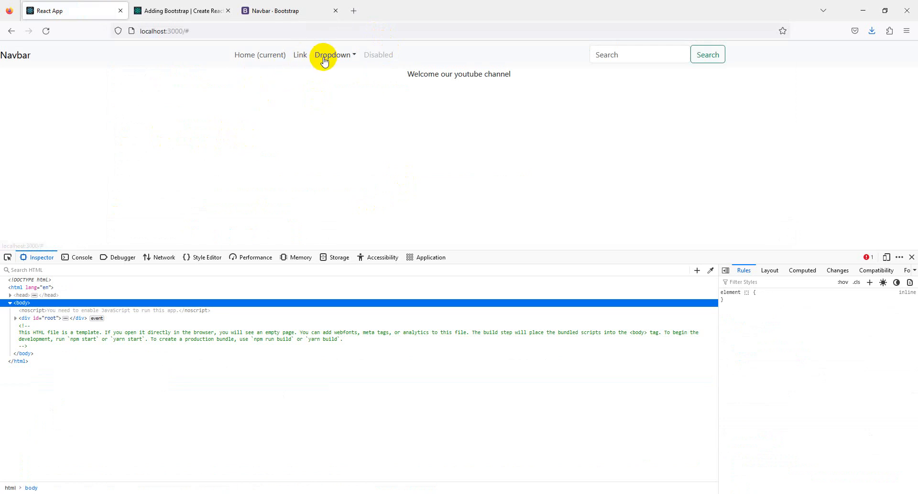
mouse_move(373, 58)
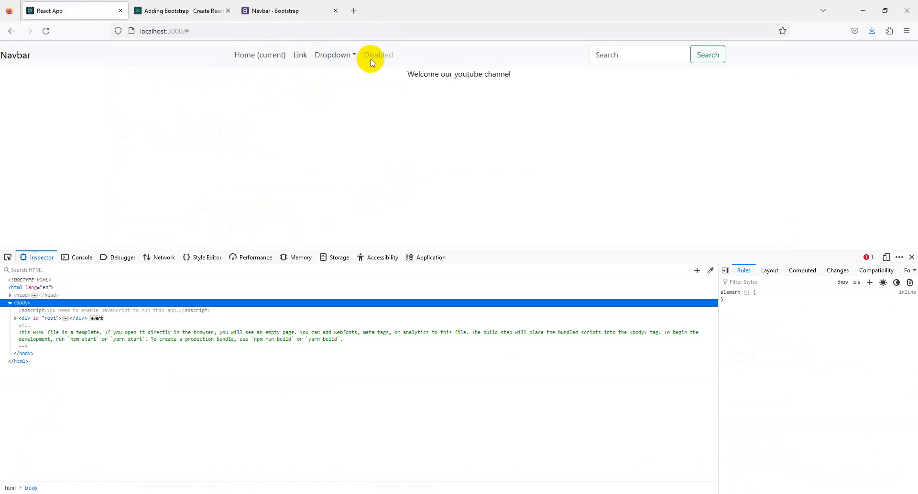
click(912, 256)
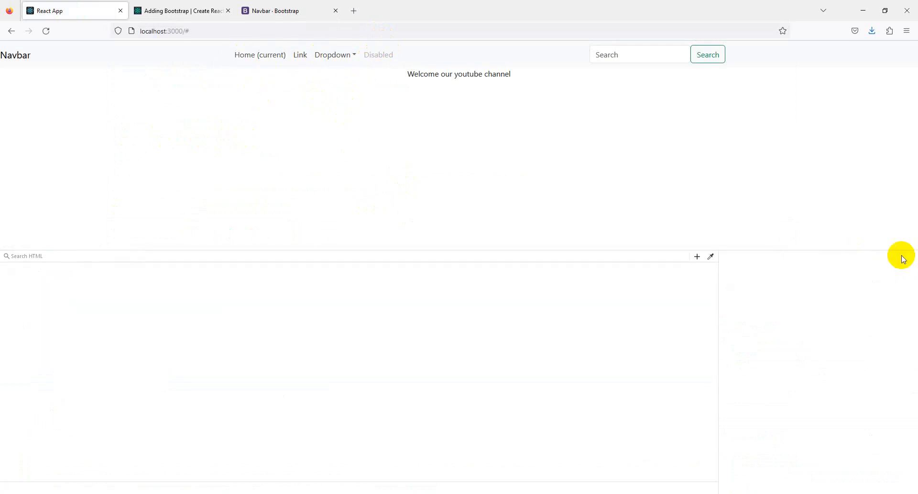